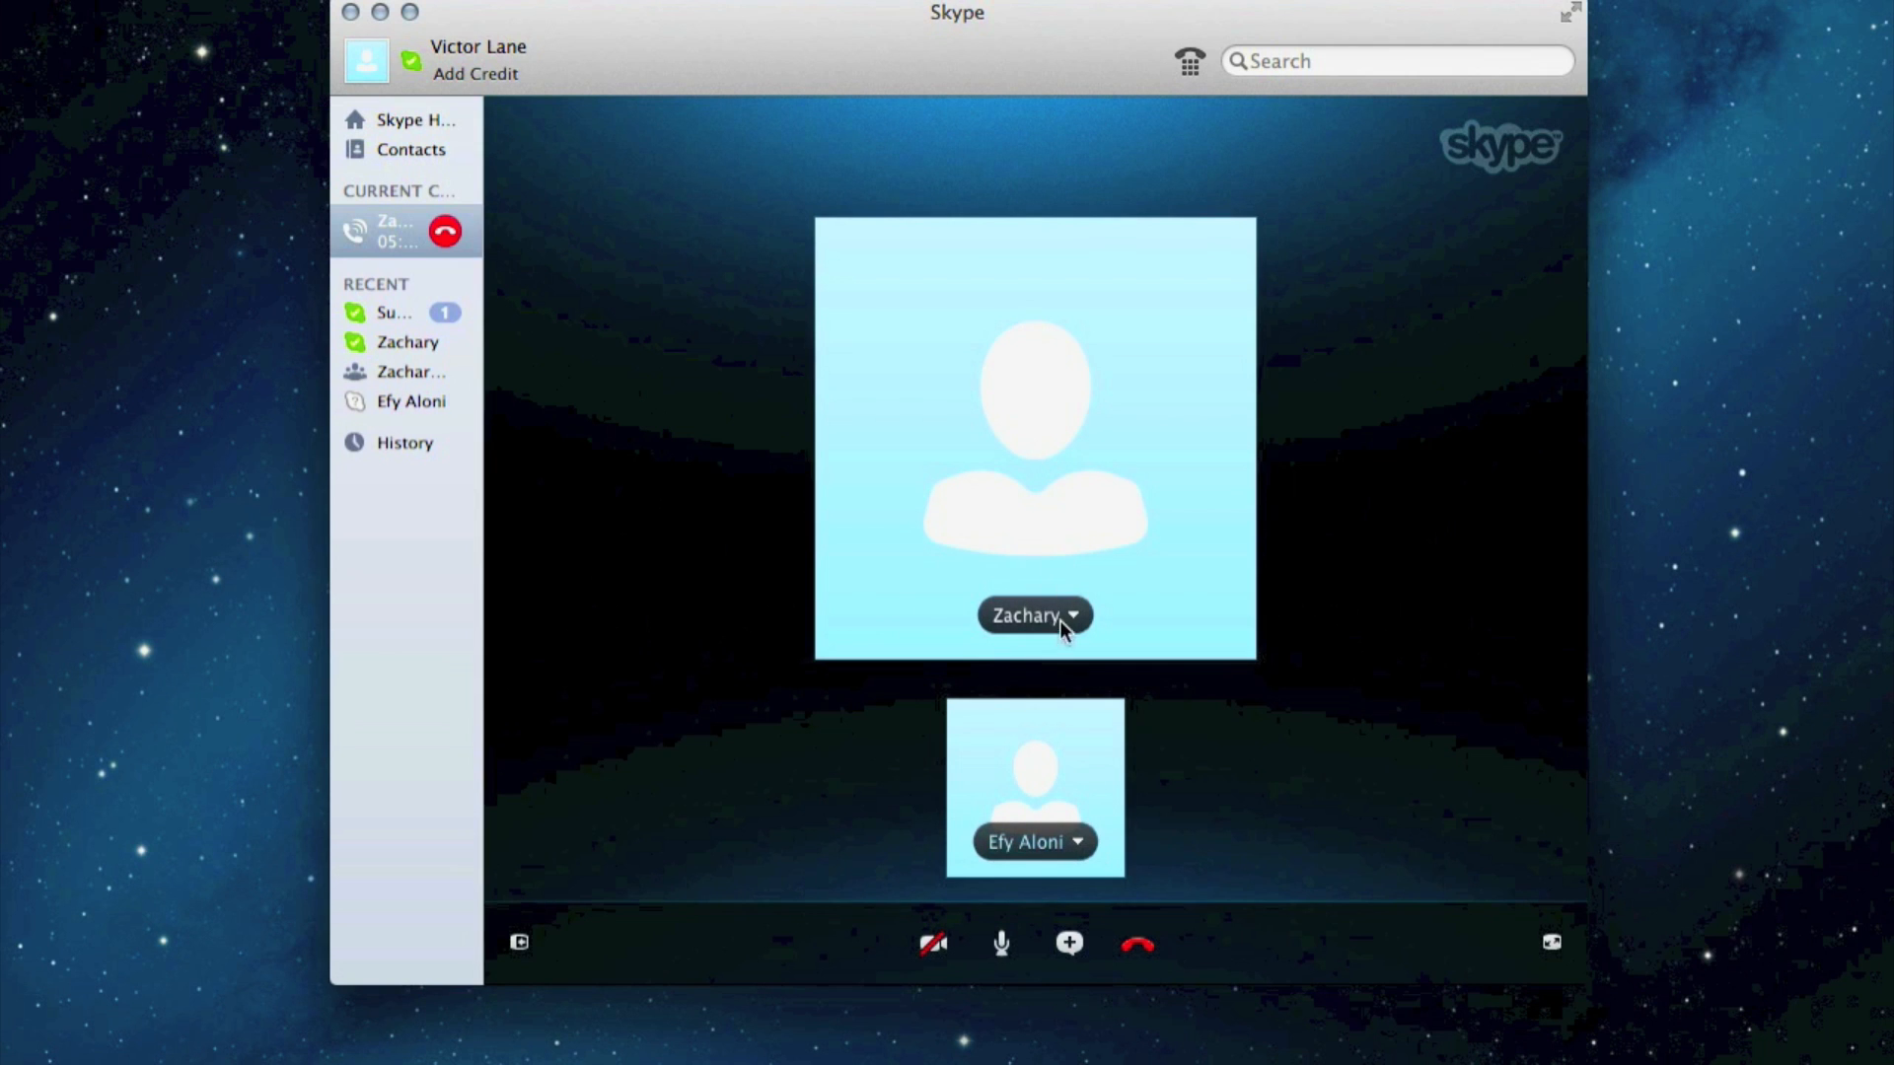
mouse_move(1738, 512)
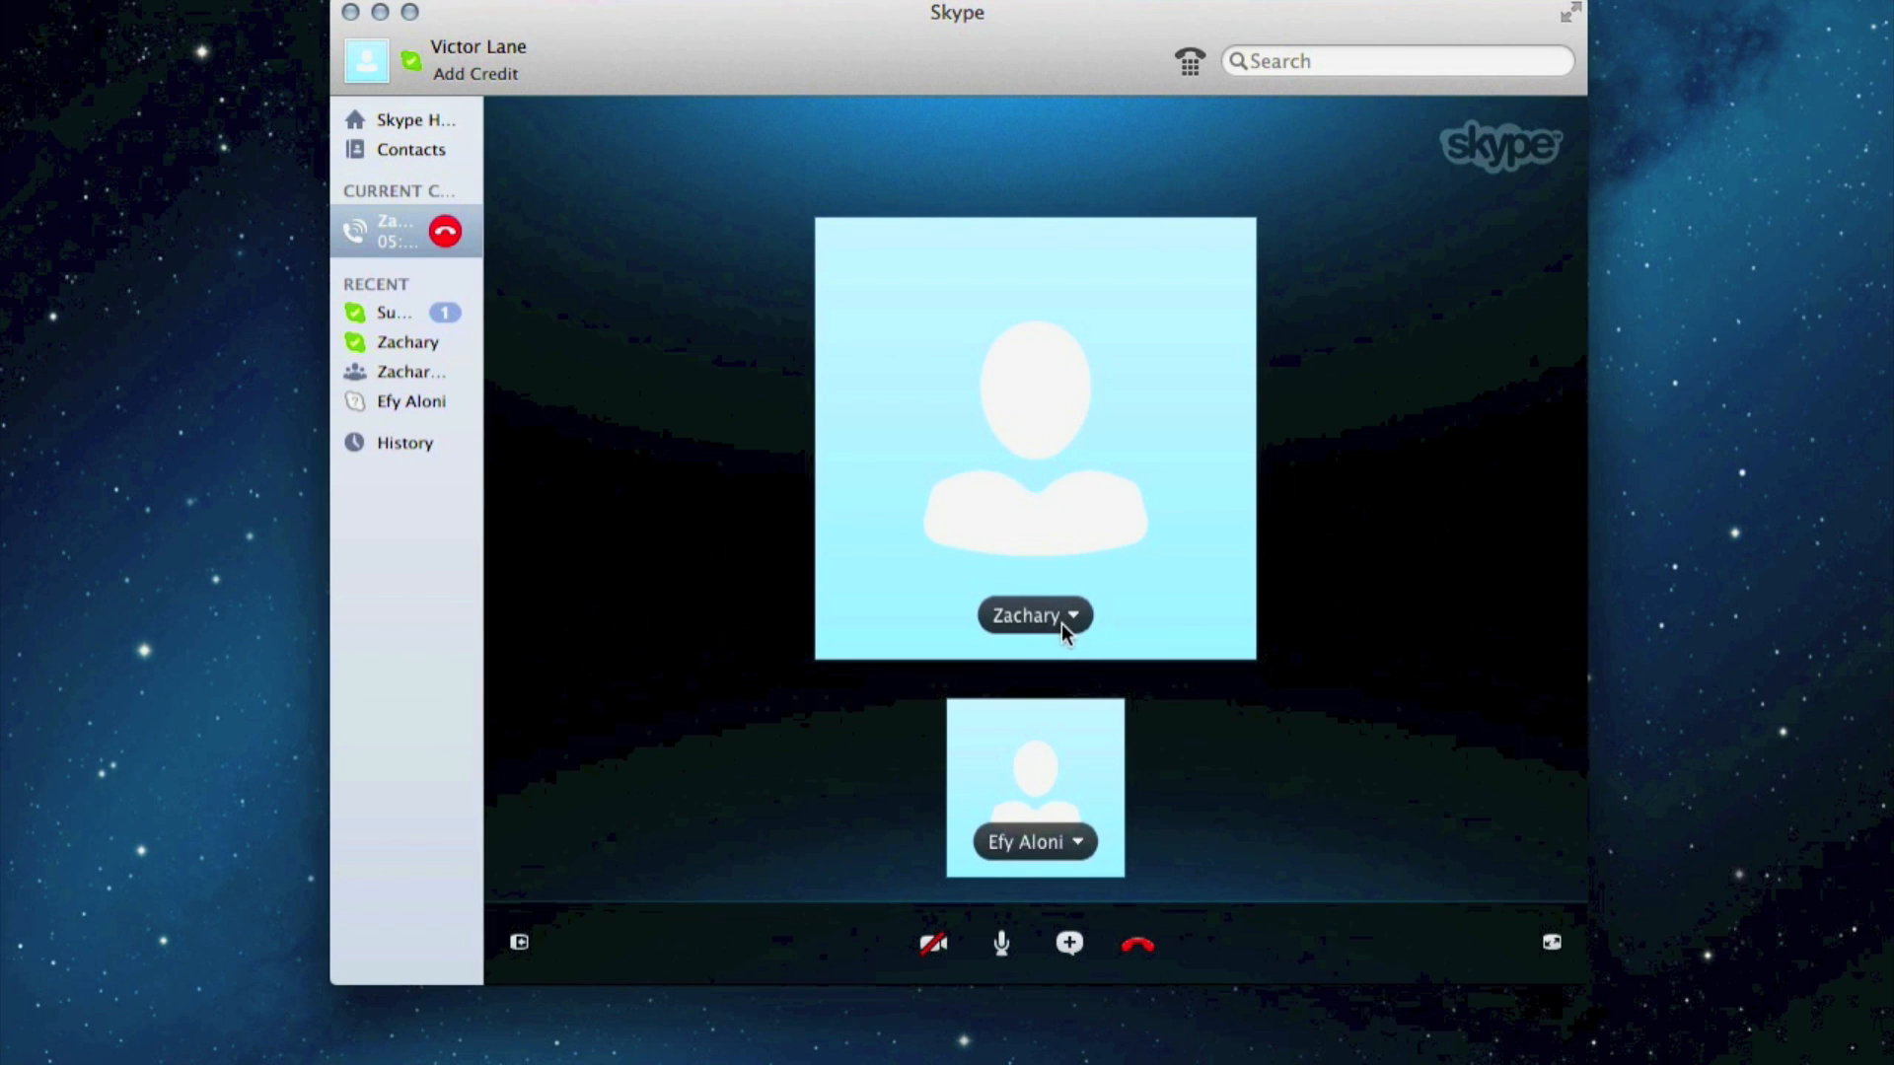
mouse_move(1849, 538)
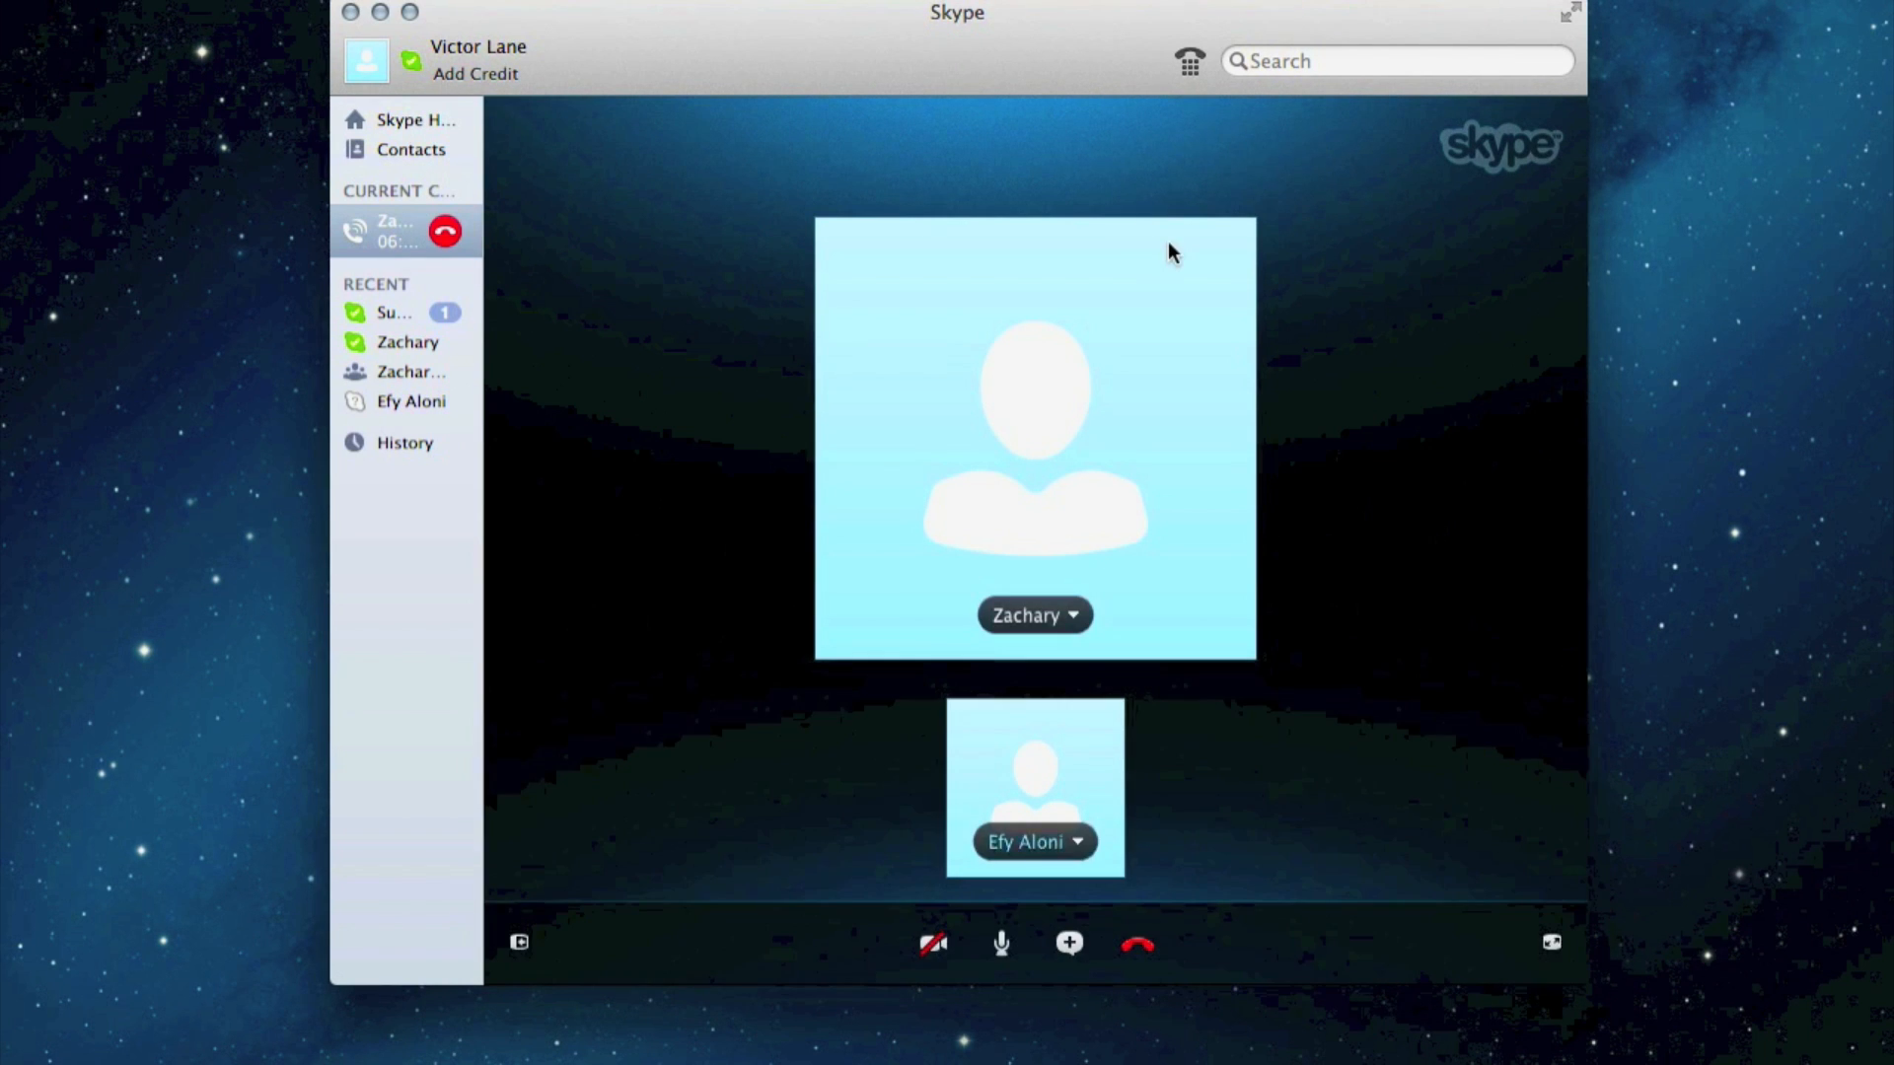
mouse_move(1101, 344)
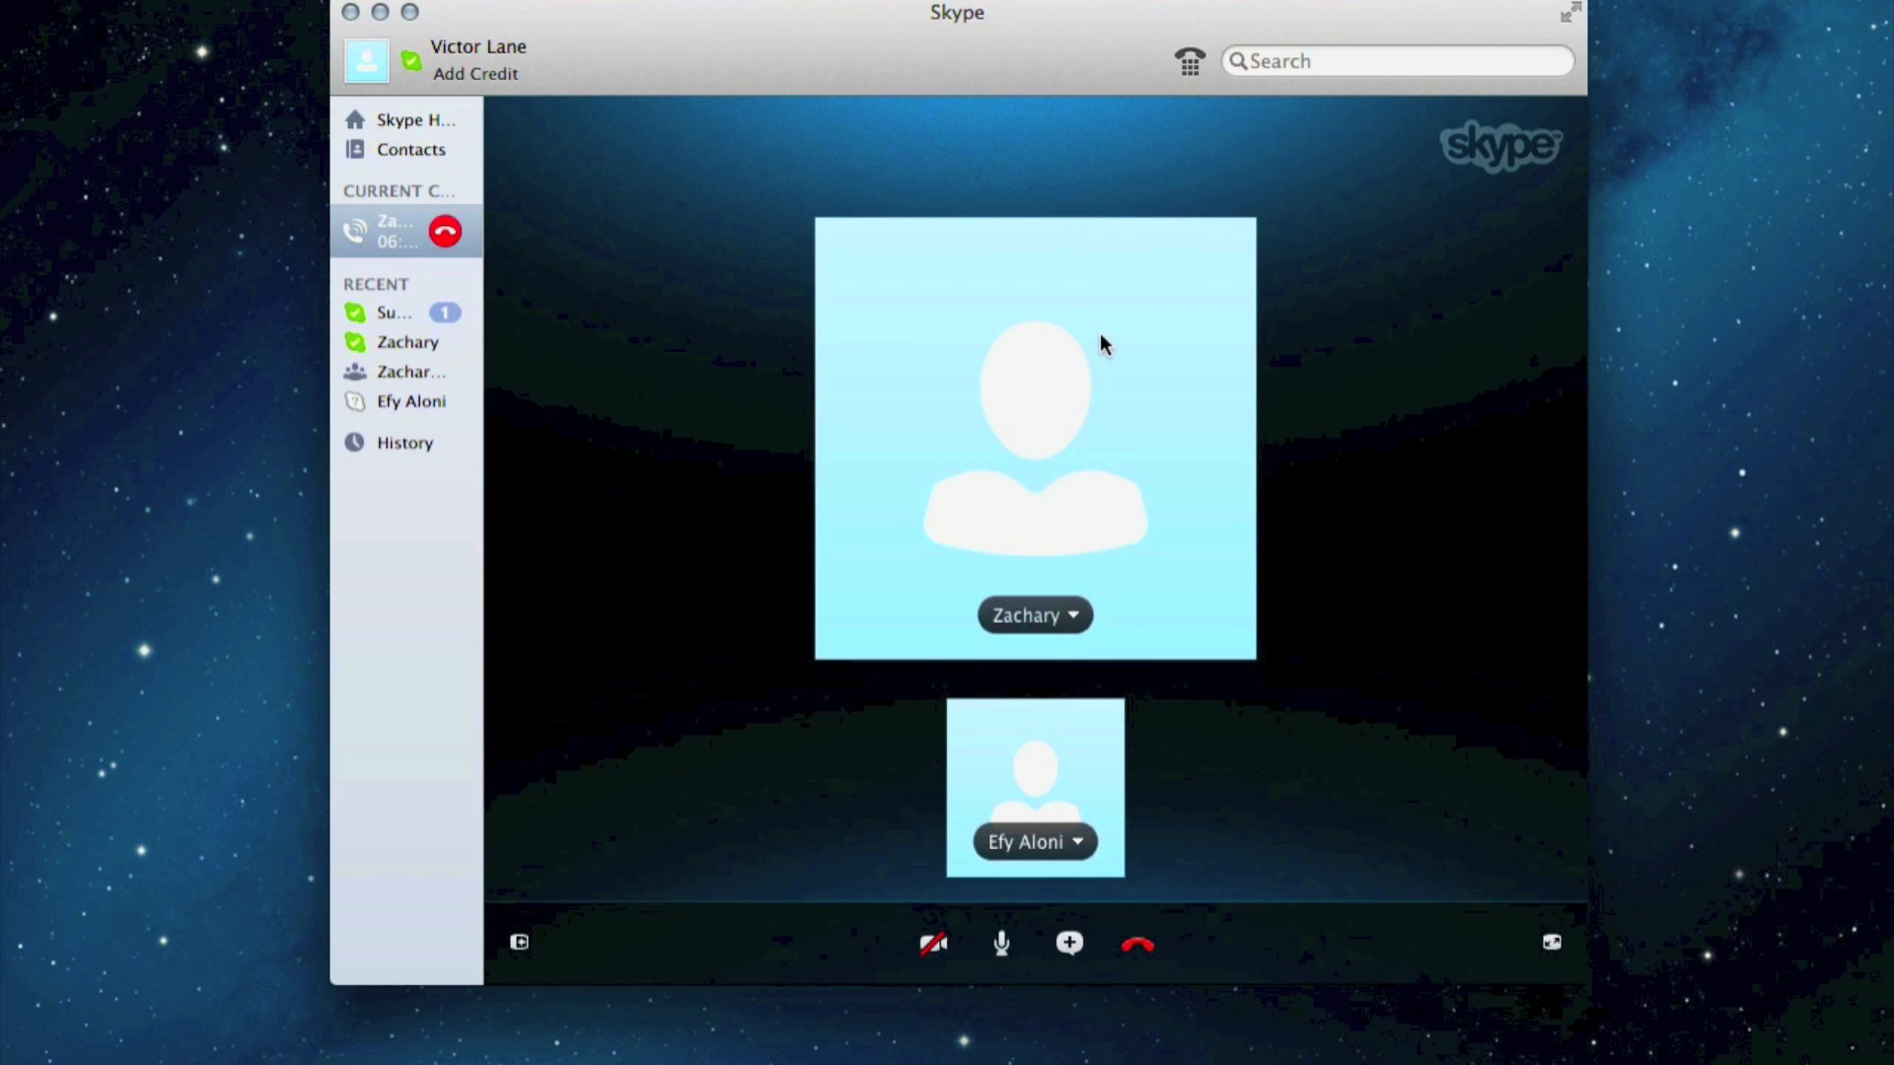
mouse_move(1083, 364)
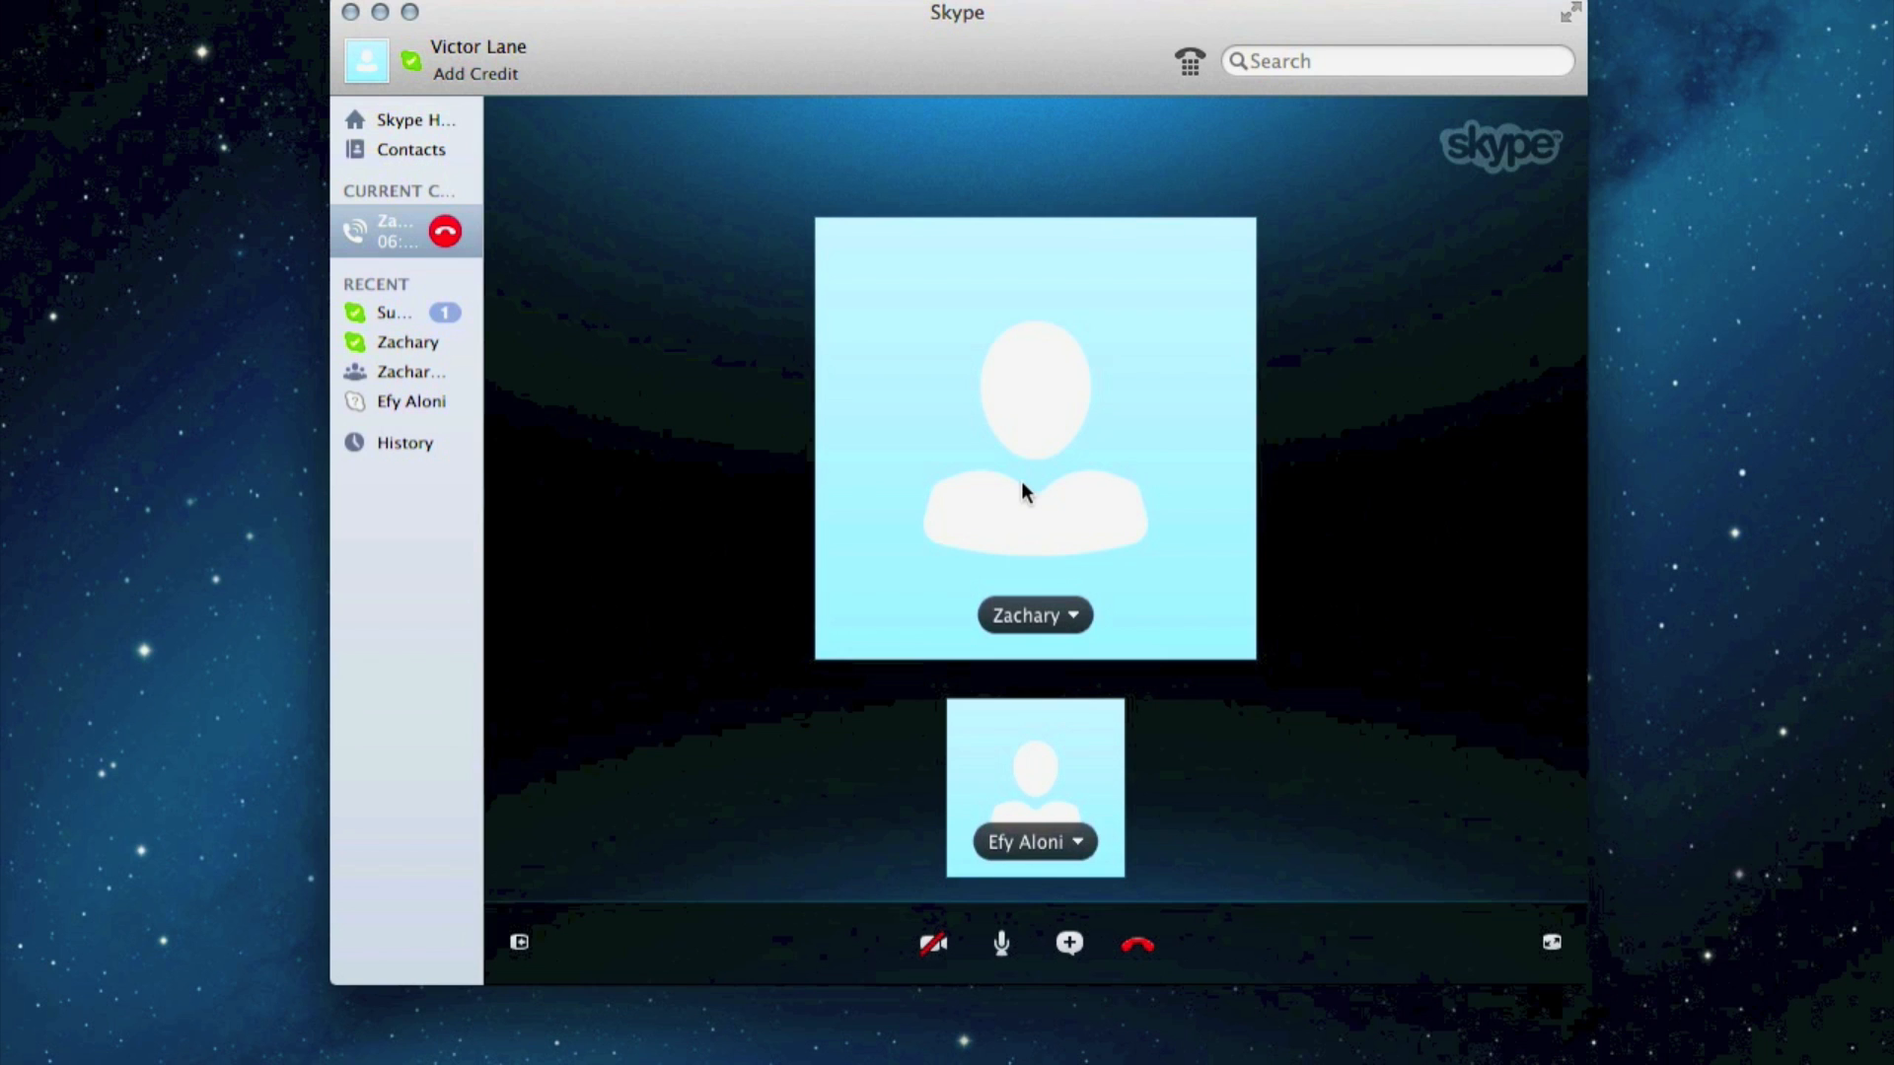
mouse_move(1010, 498)
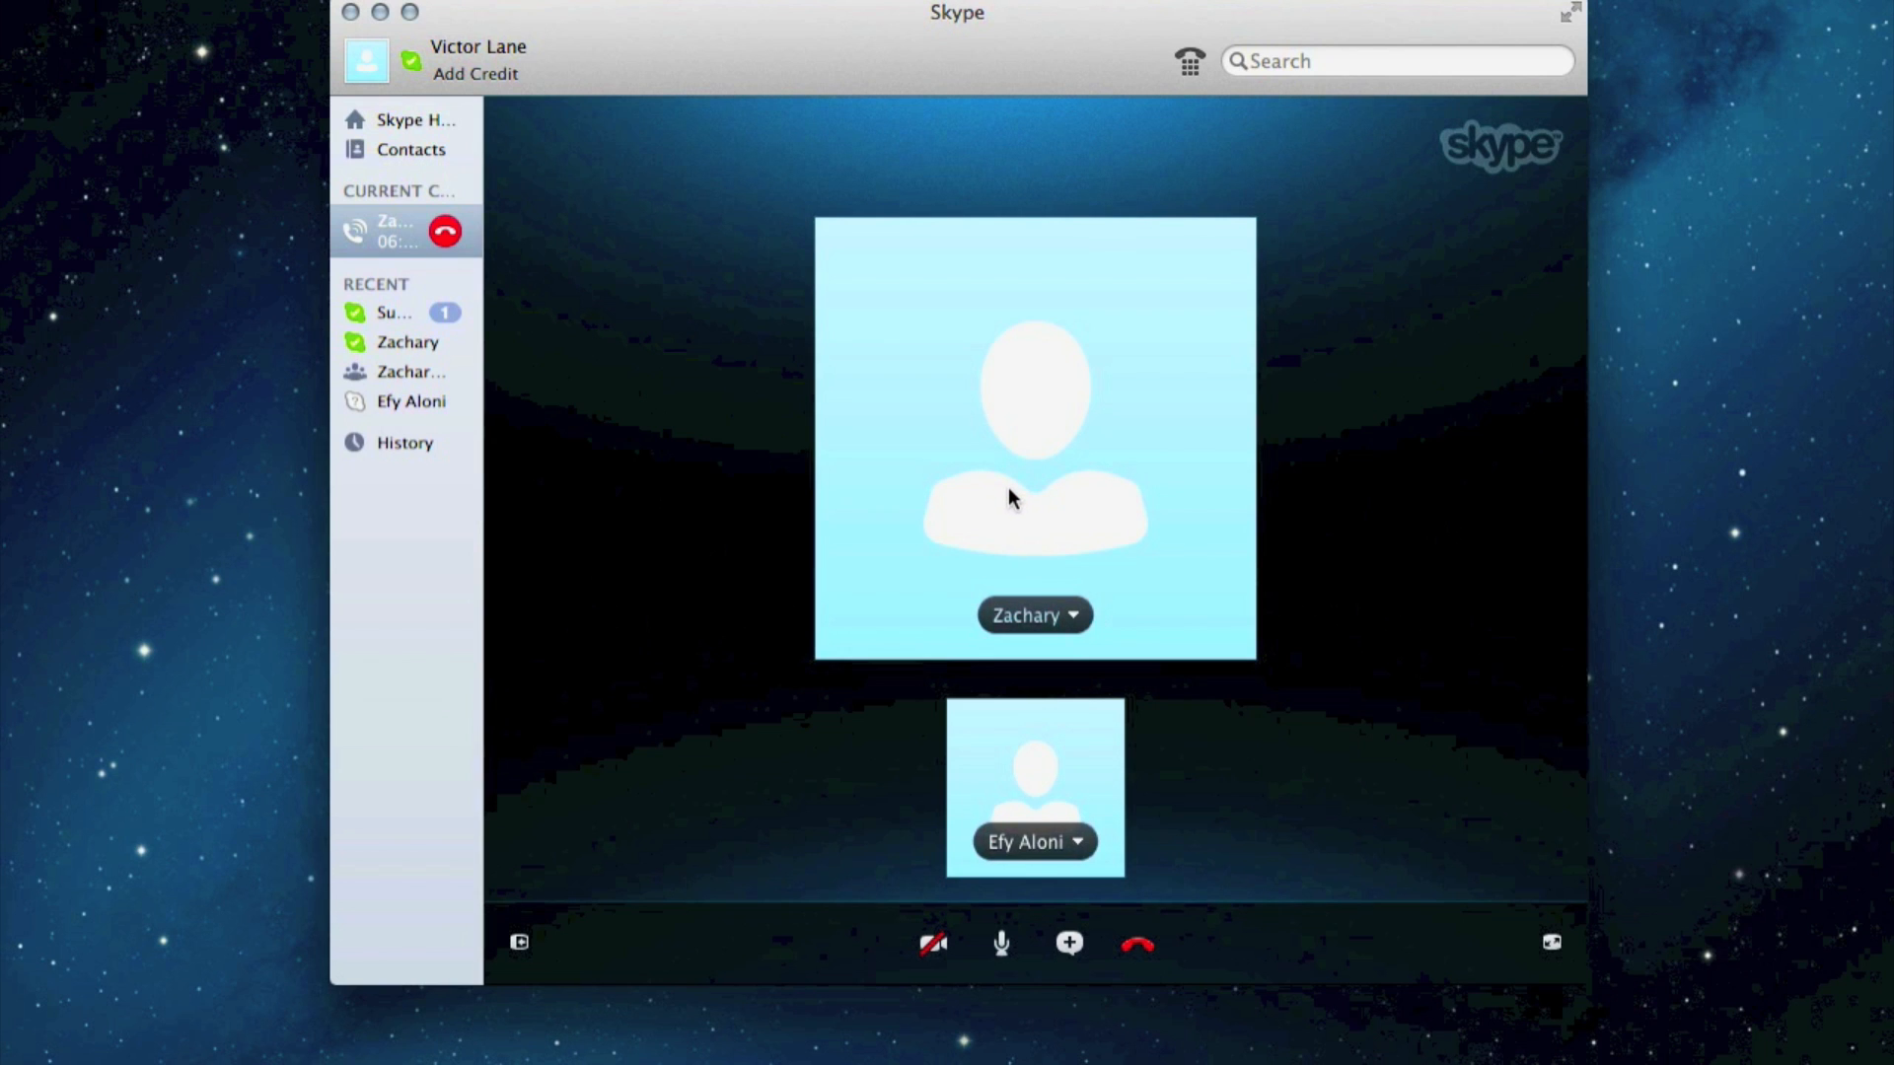
mouse_move(1028, 534)
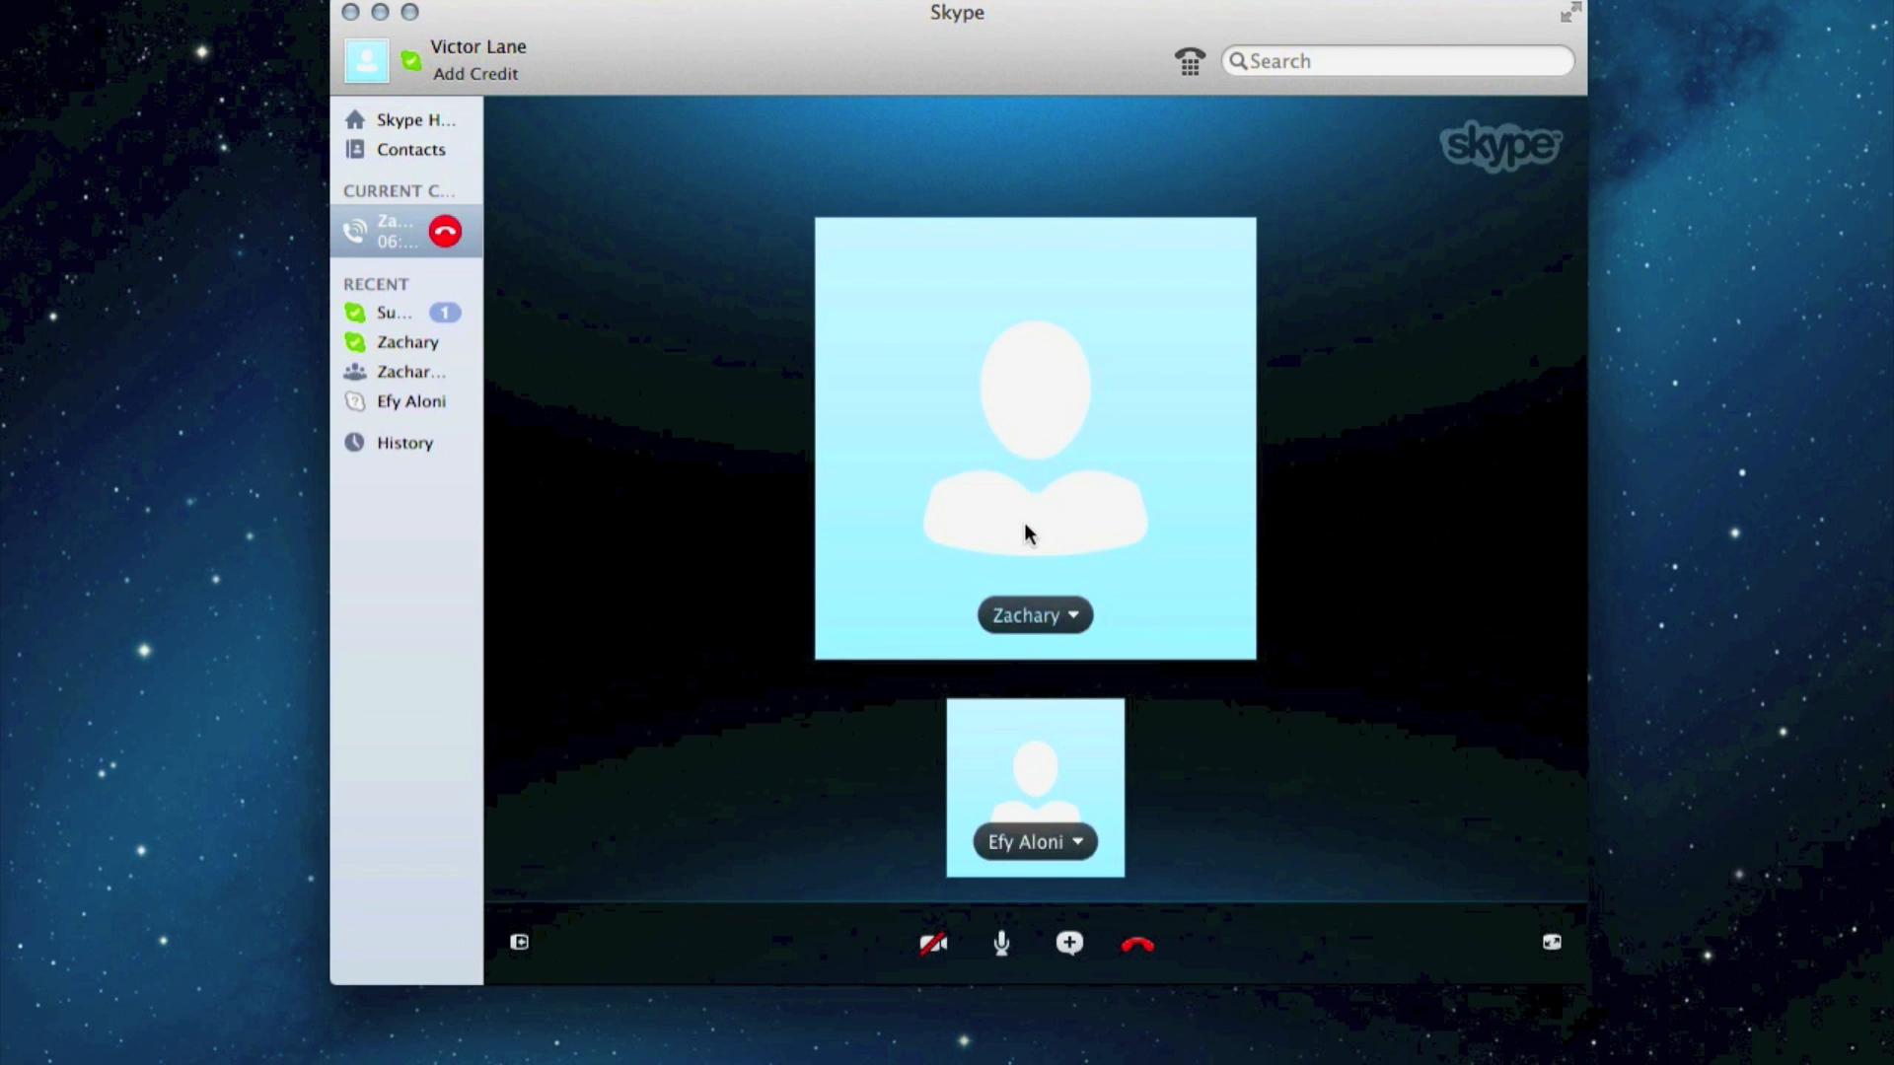
left_click(1077, 616)
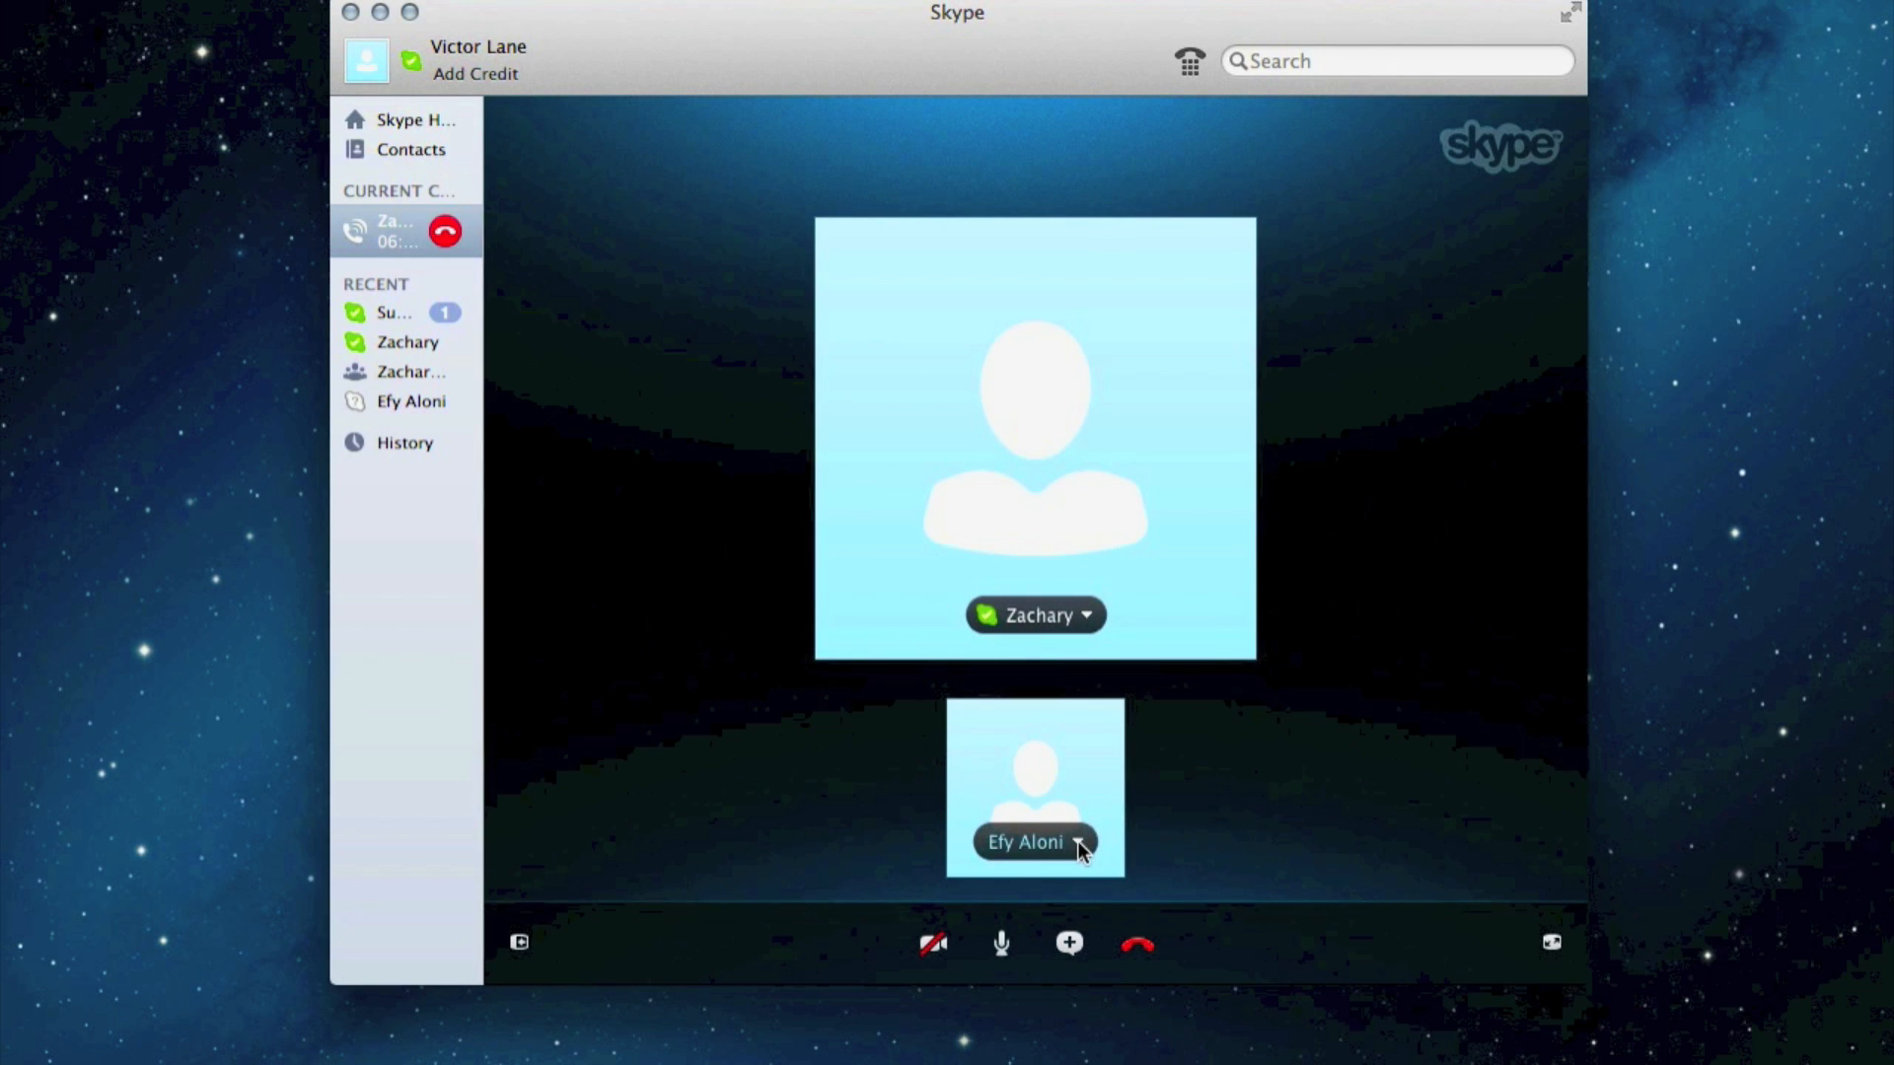
left_click(1083, 842)
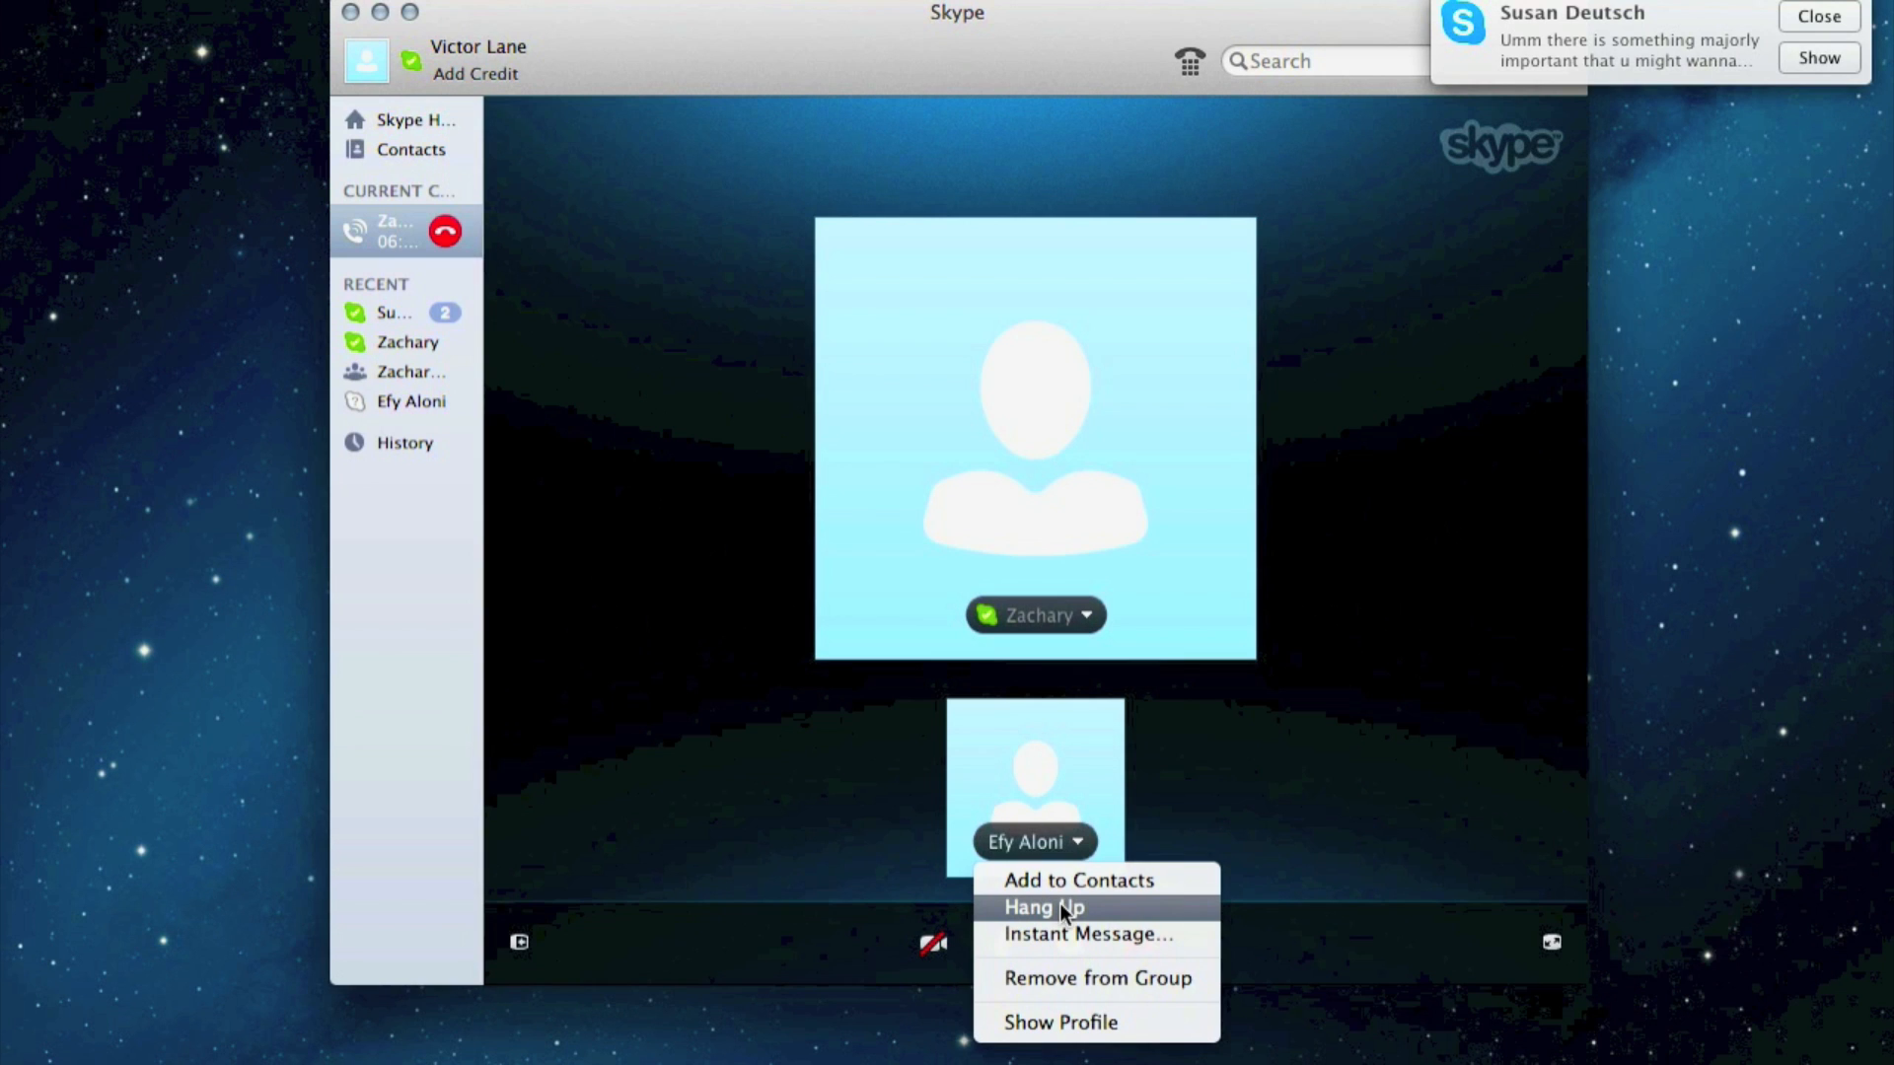
left_click(1043, 907)
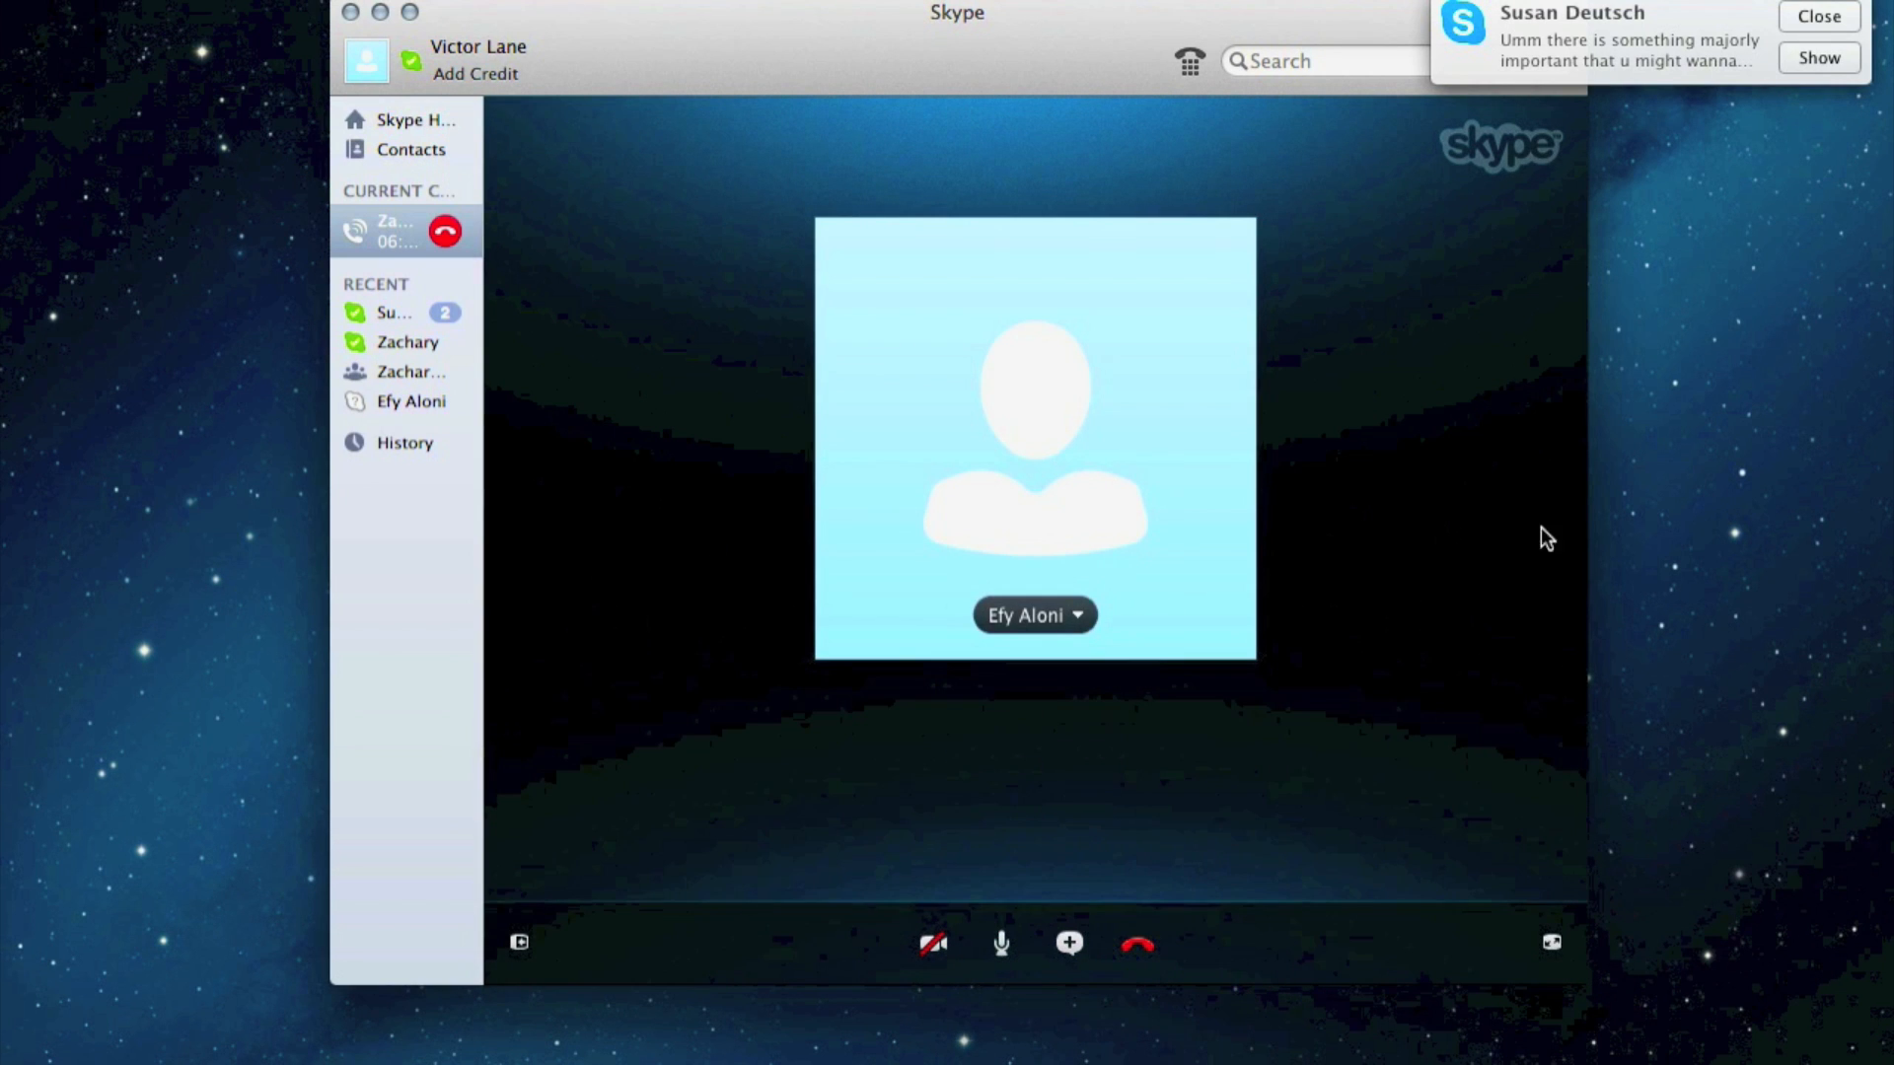
mouse_move(1629, 560)
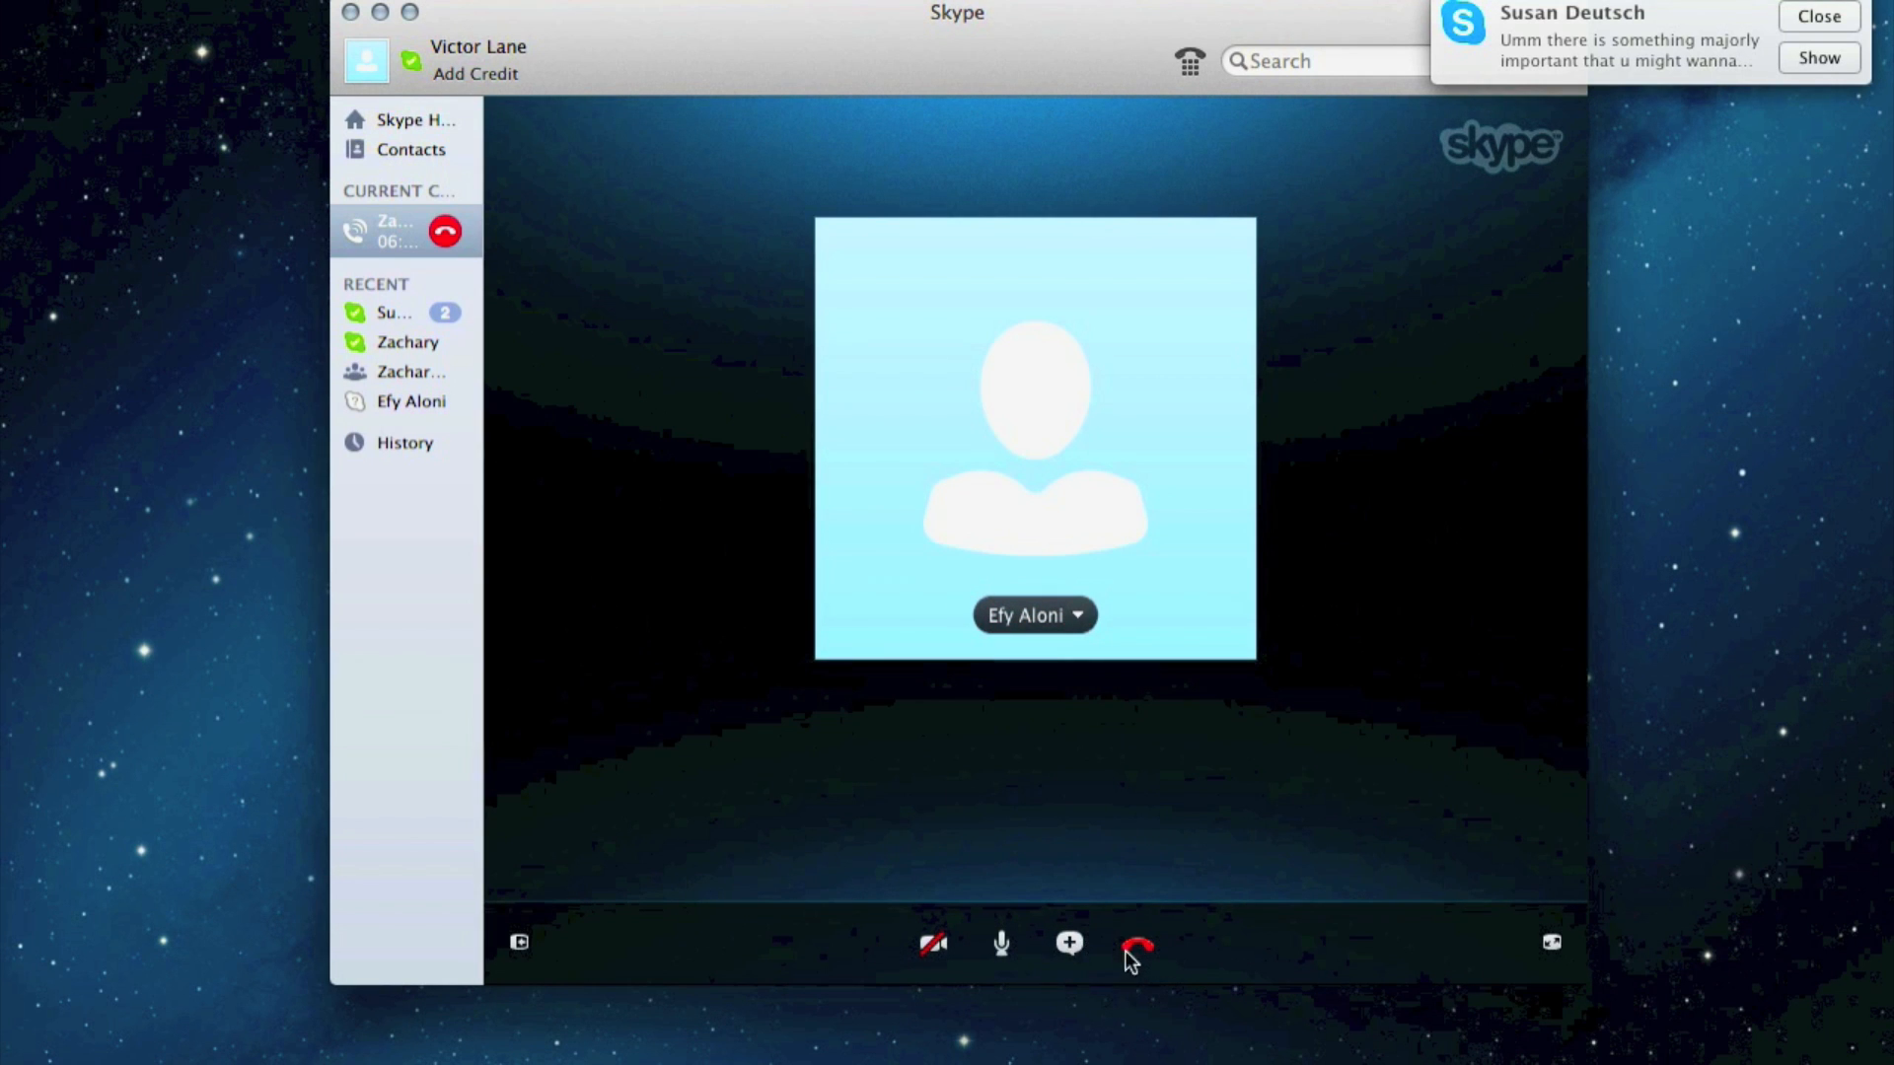
mouse_move(1025, 955)
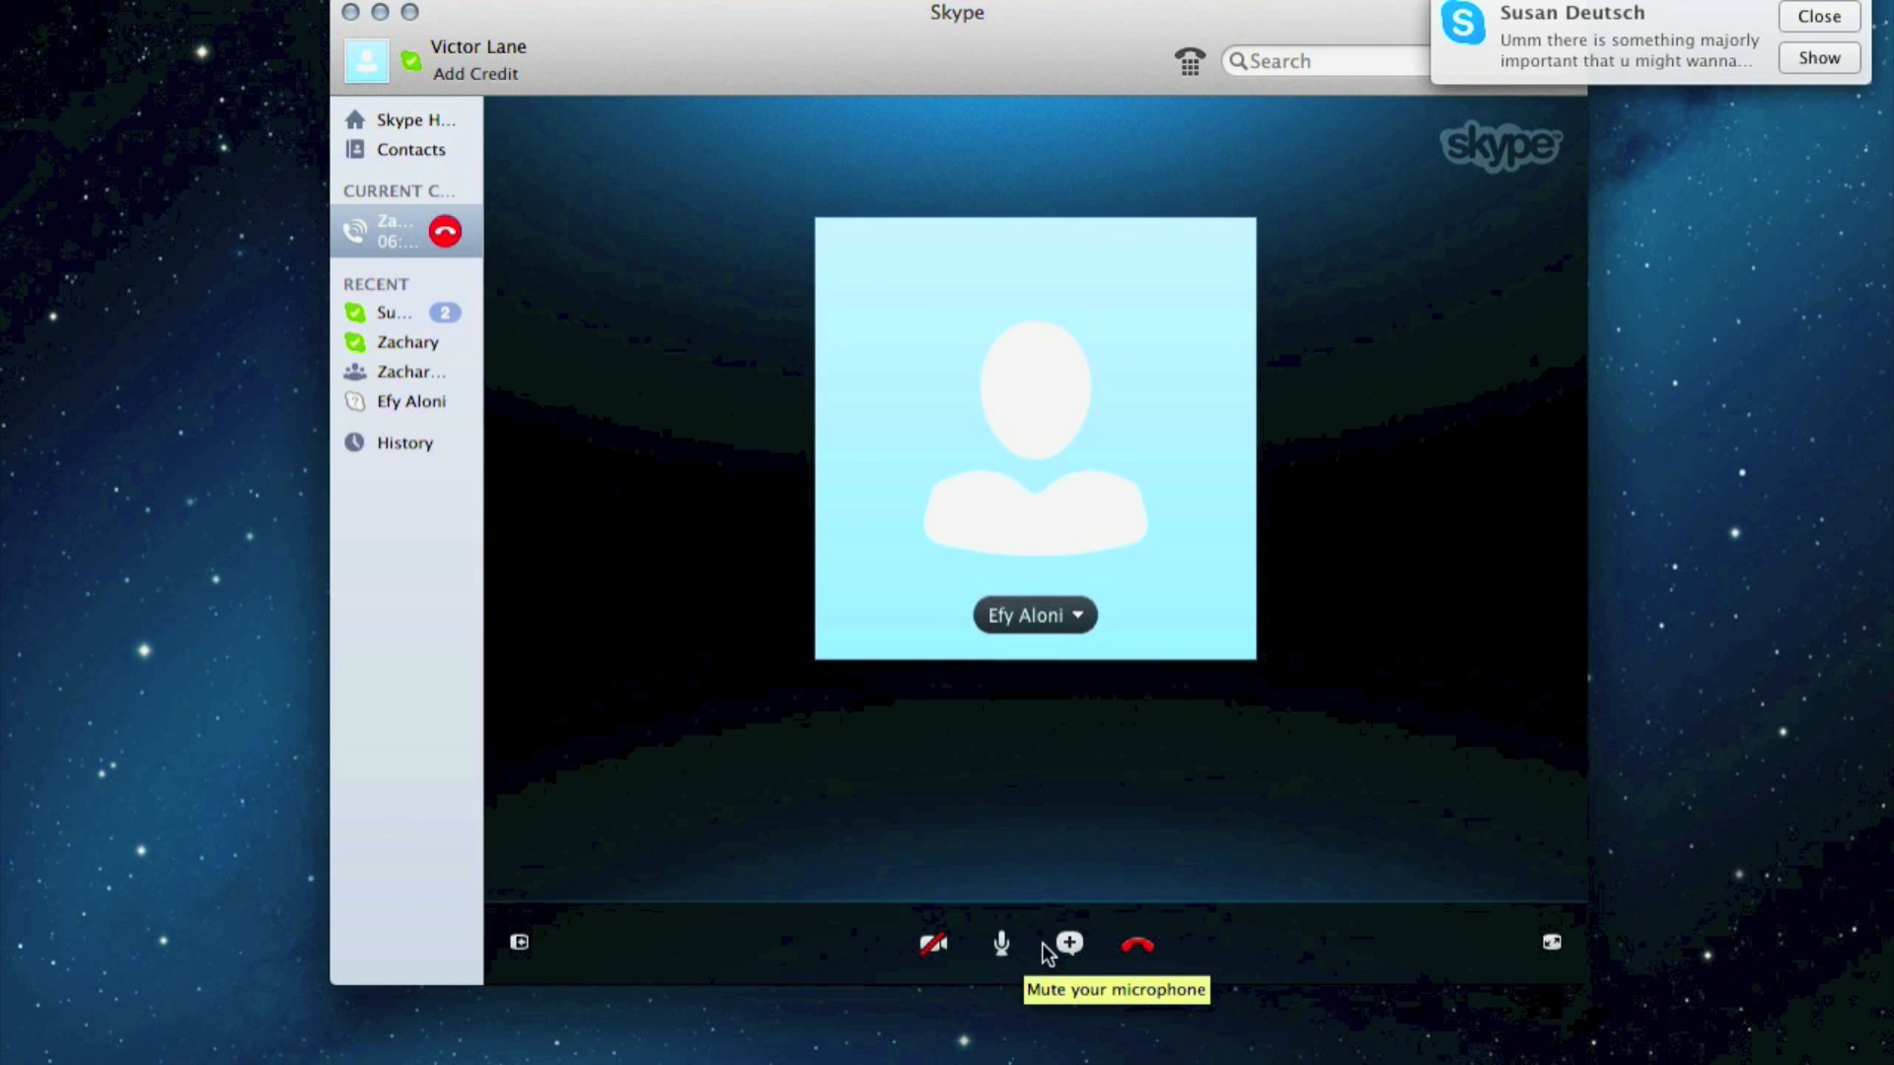
mouse_move(1069, 950)
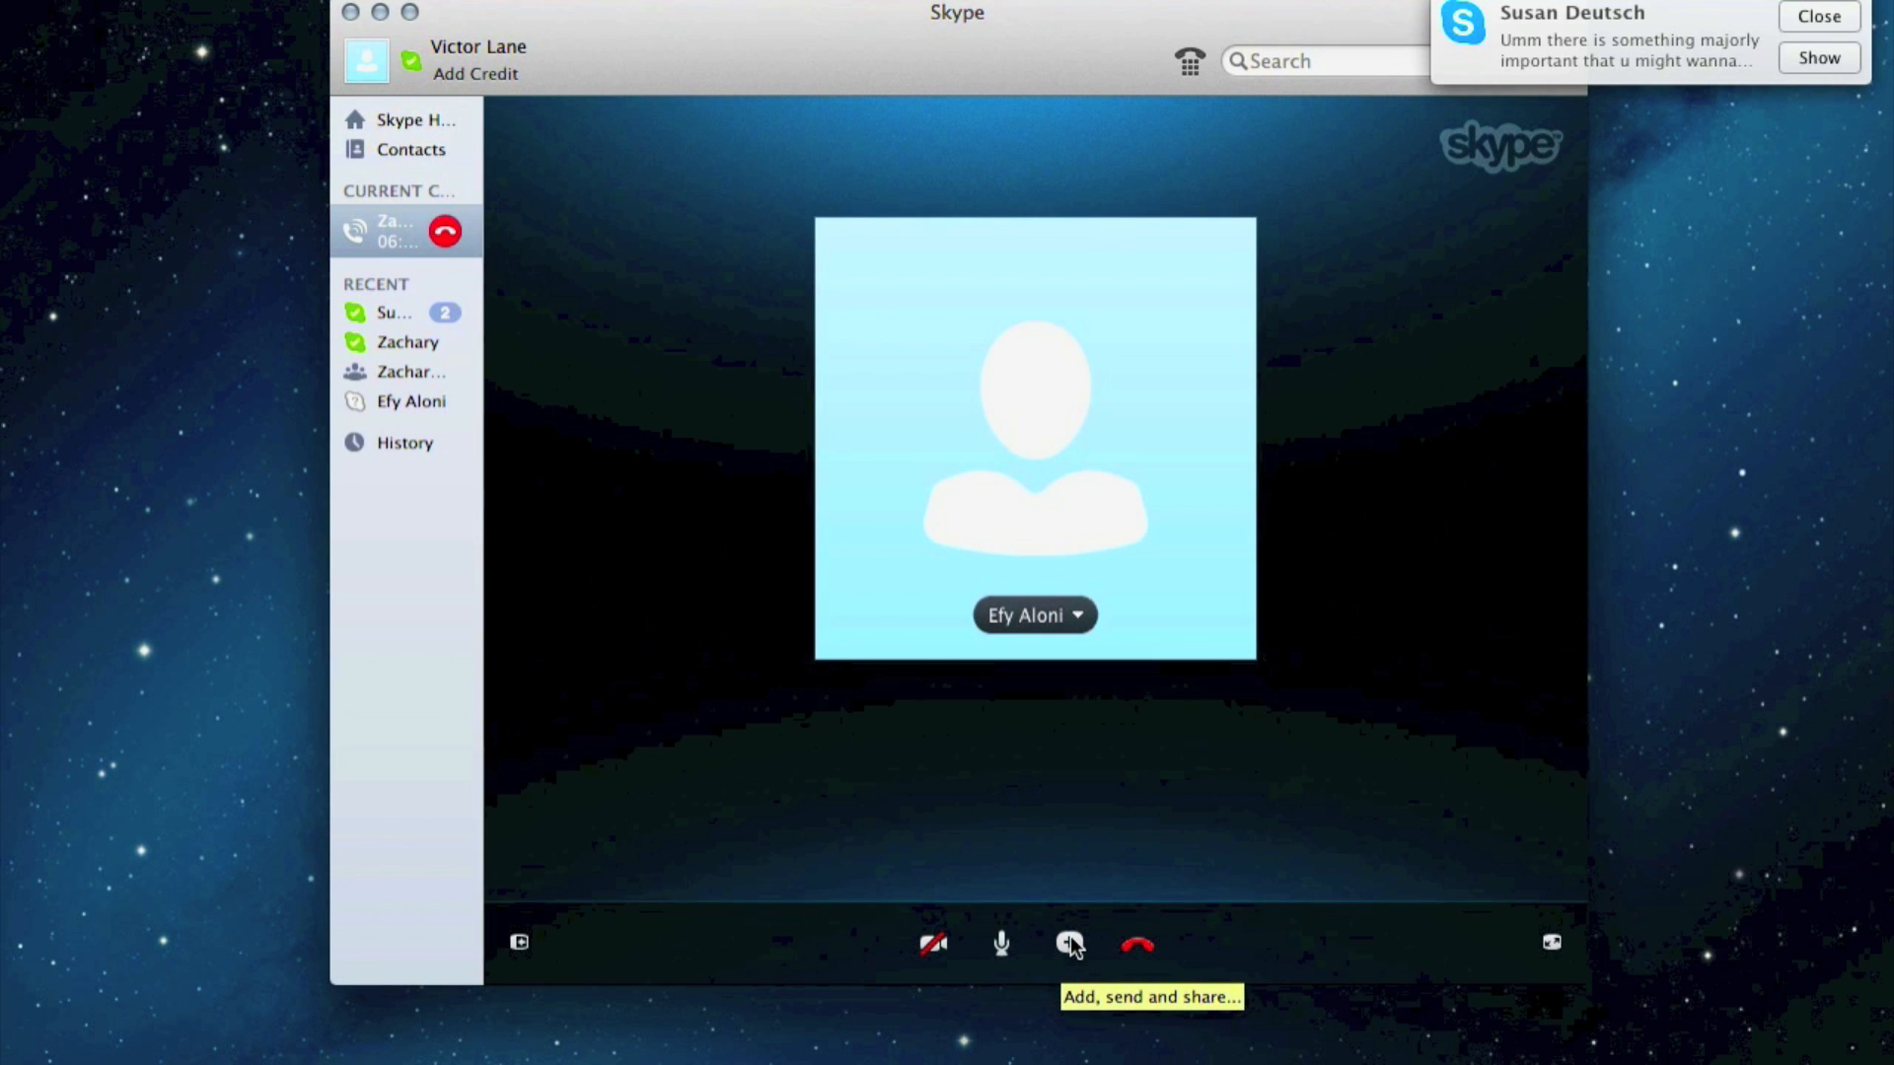
Step: Choose Add people… from the call's Add, send and share menu
left_click(1067, 944)
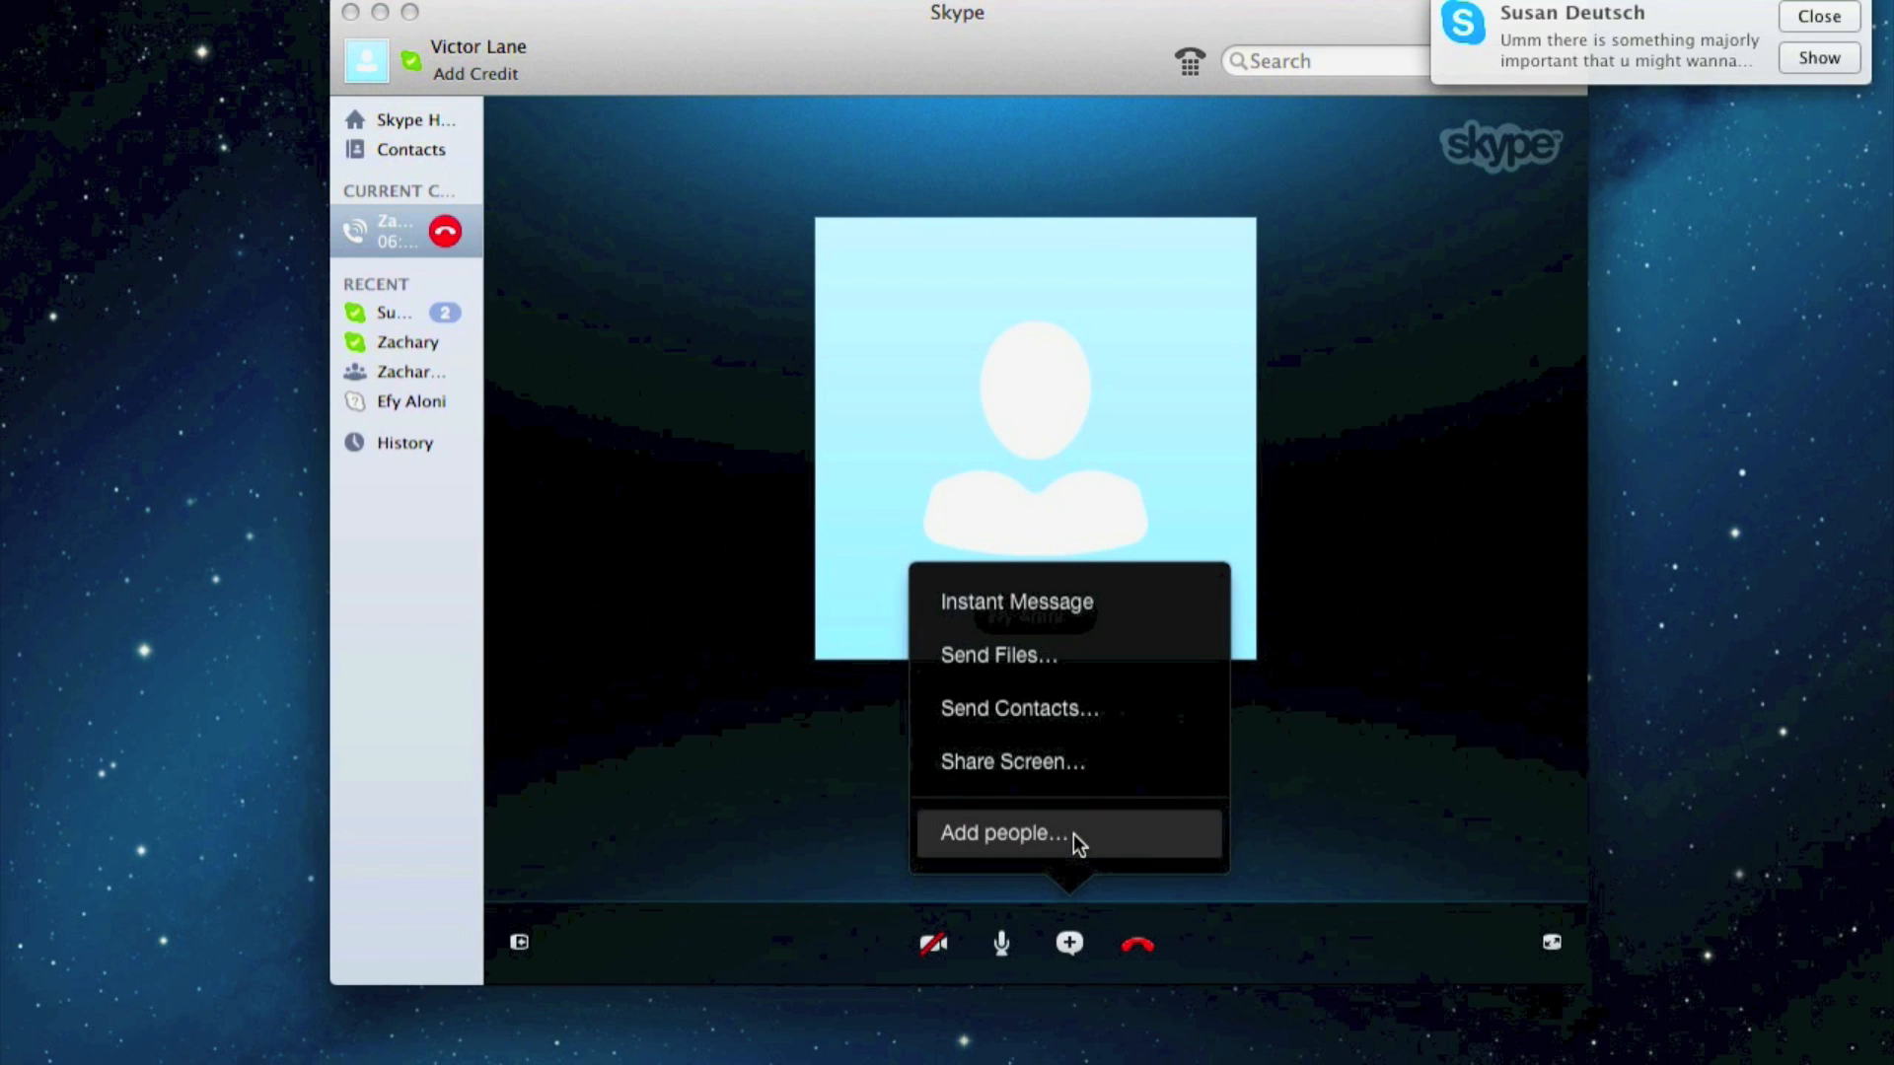
left_click(1002, 833)
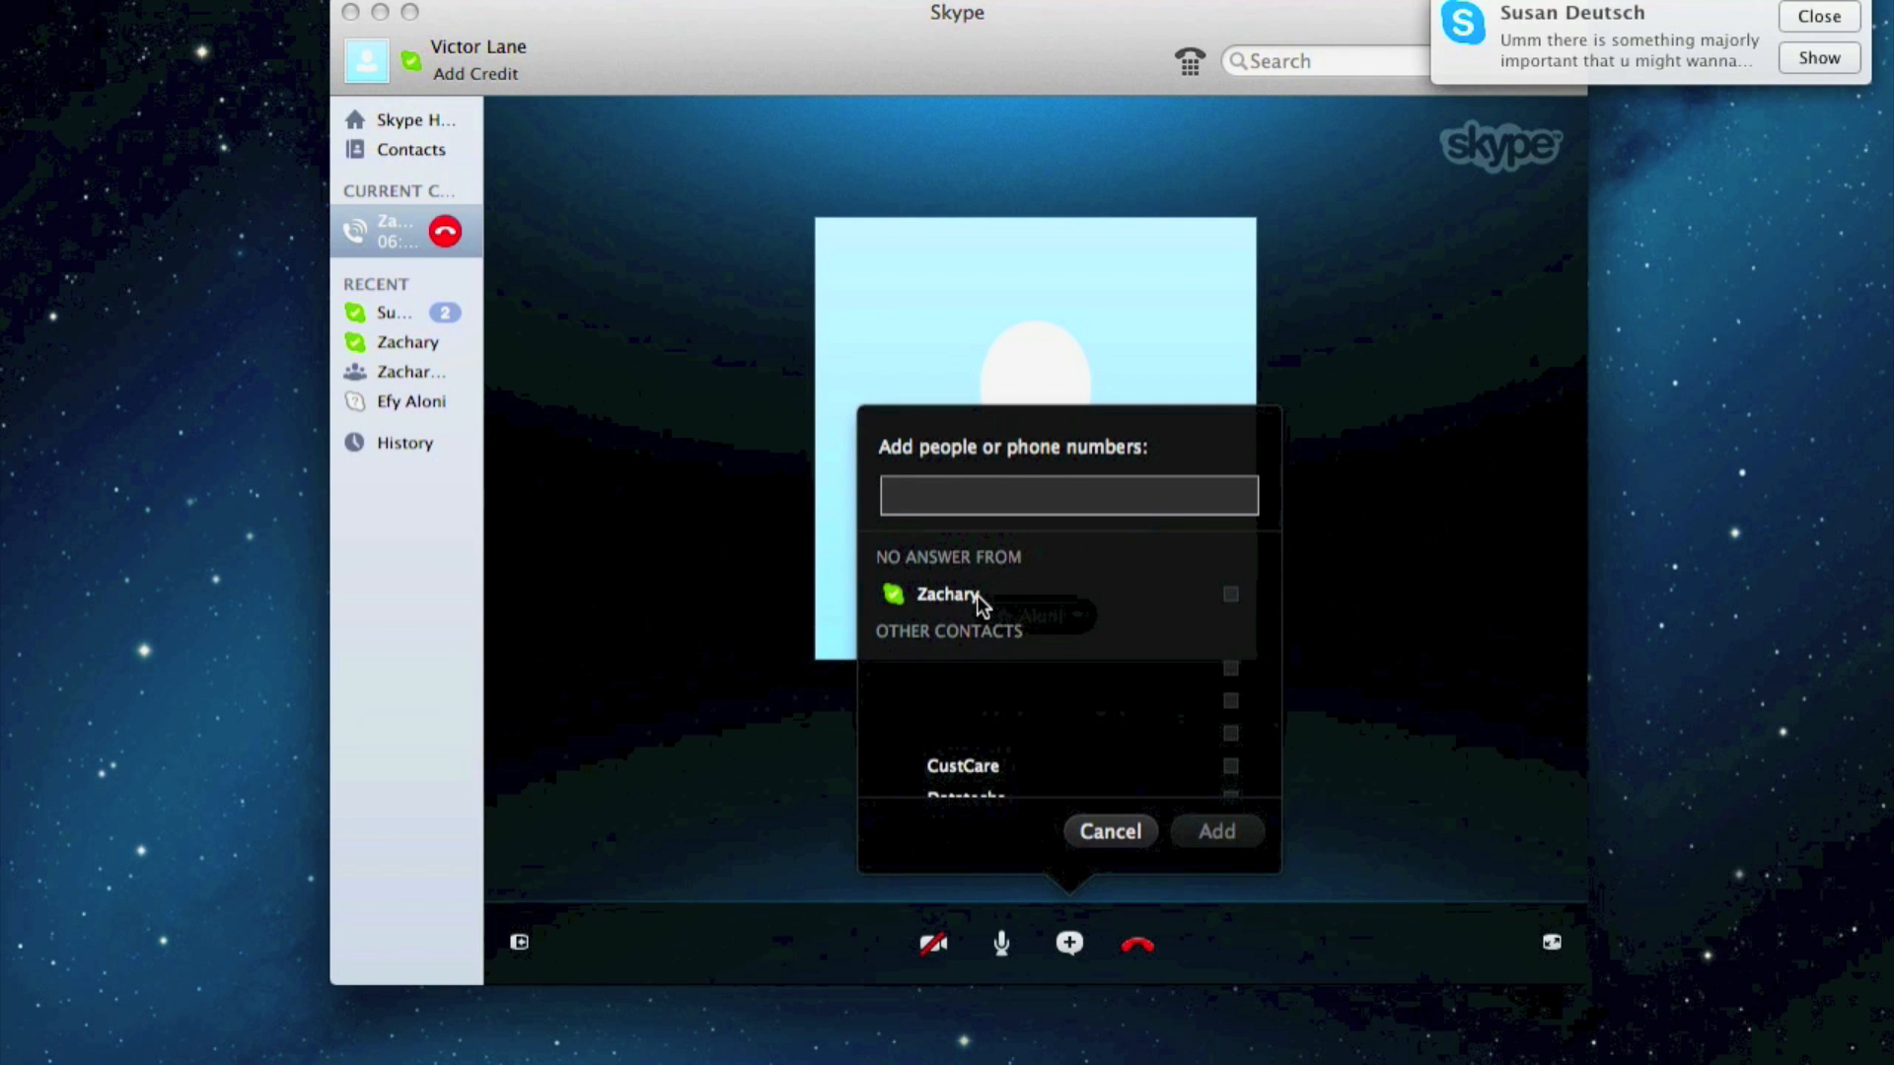
Step: Add Zachary back to the call and dismiss the new-message notification
left_click(967, 594)
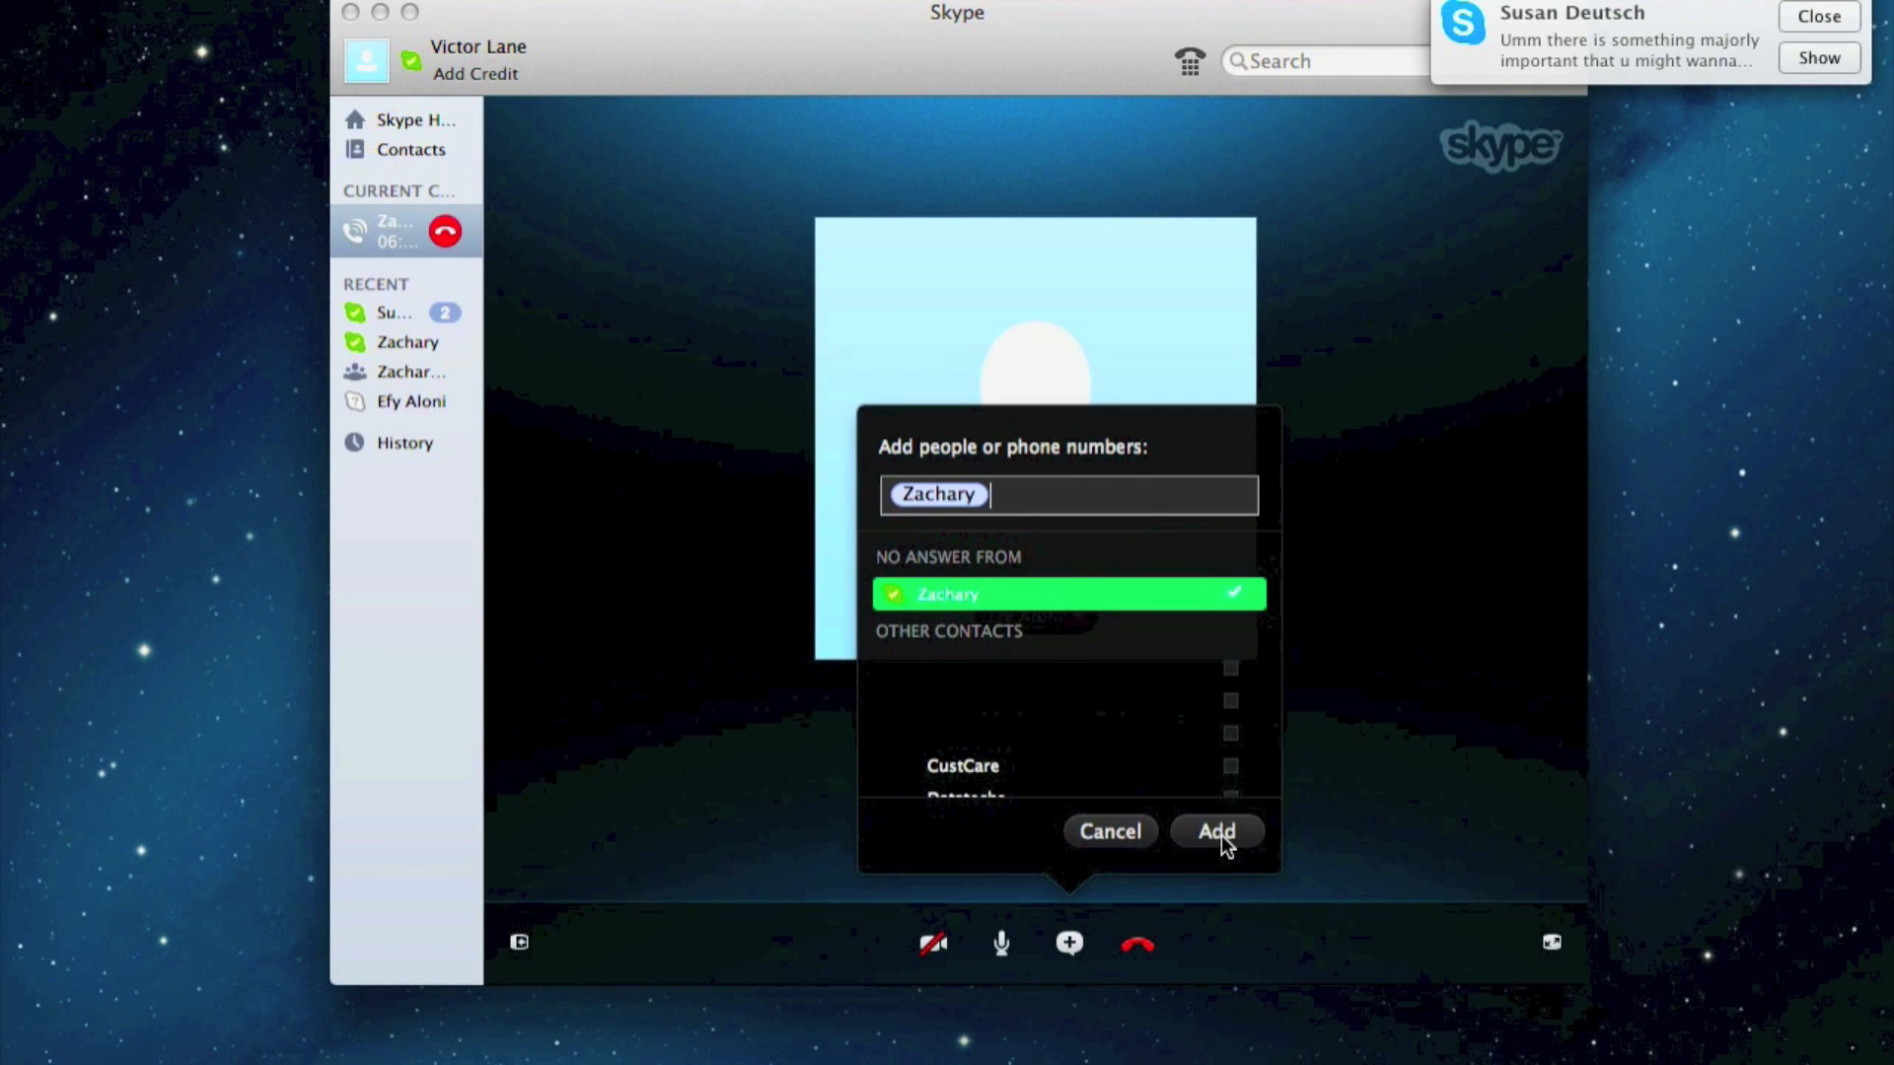
left_click(1217, 832)
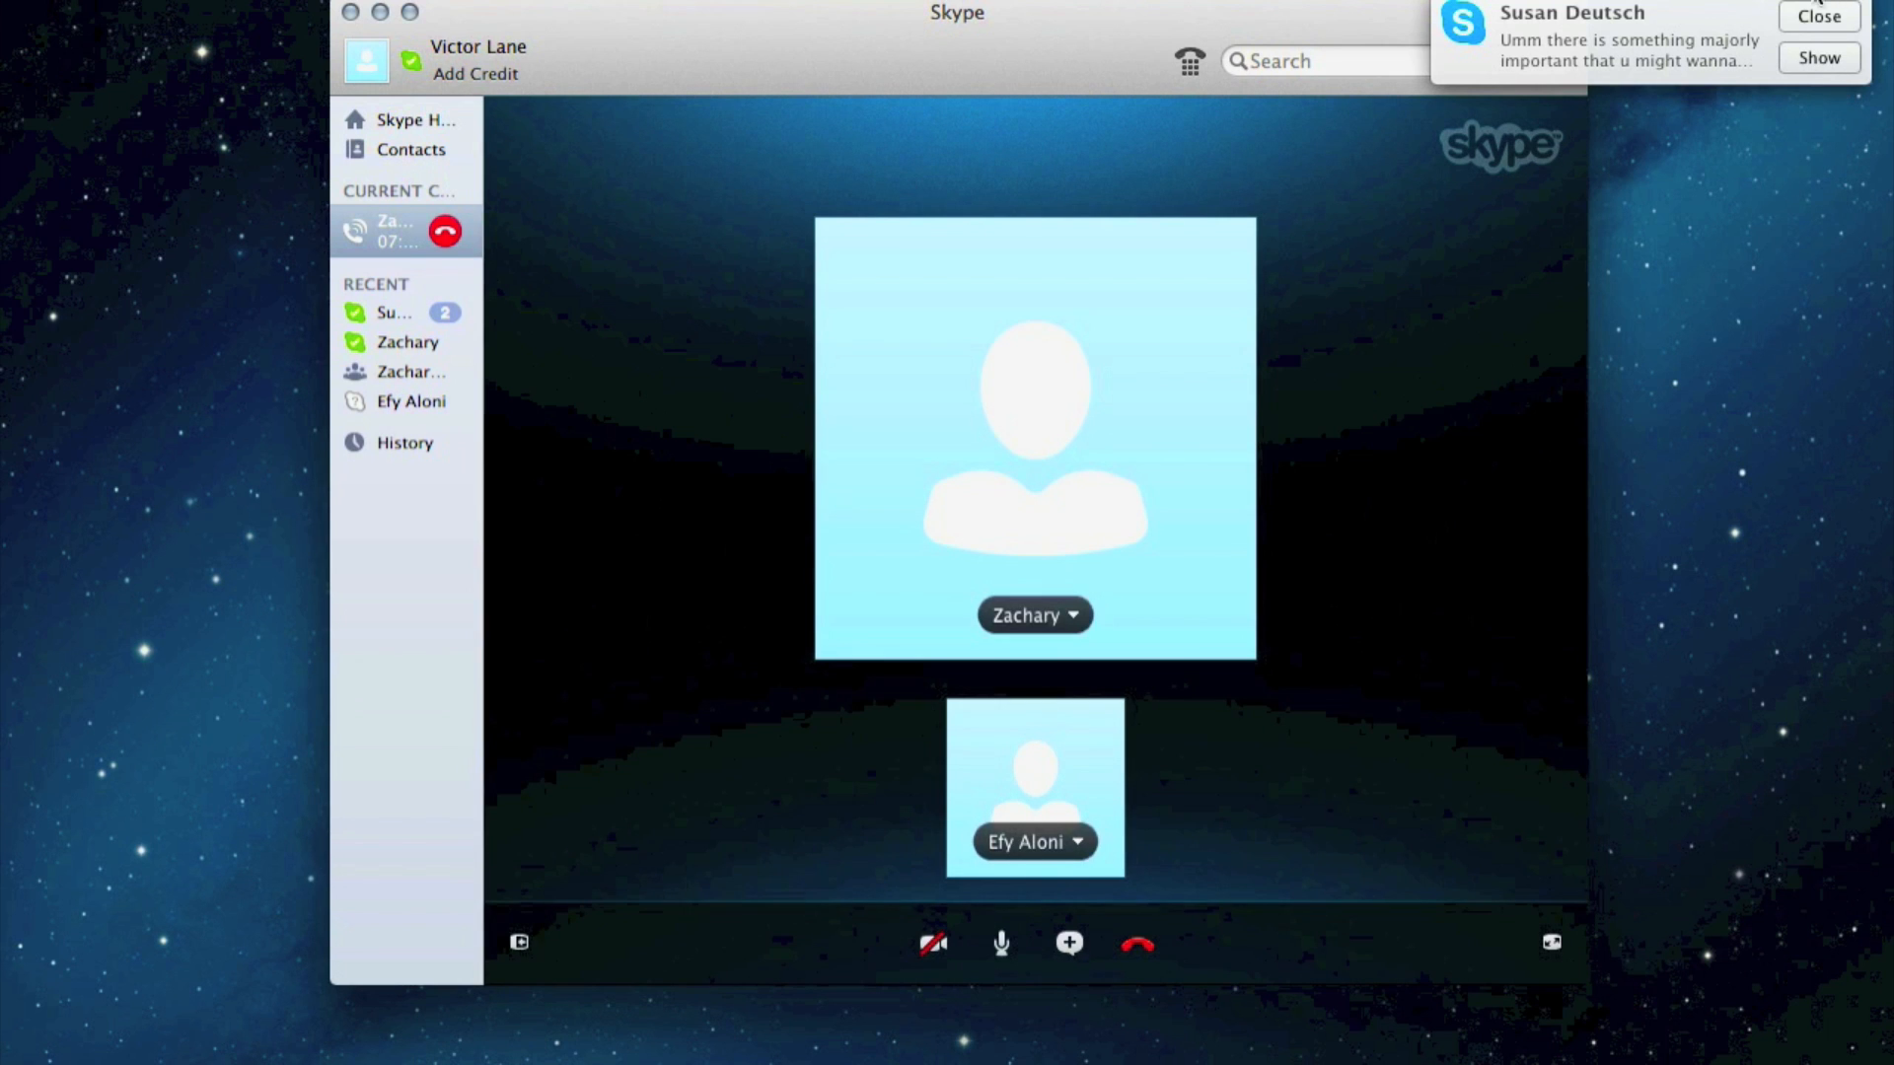
left_click(1818, 17)
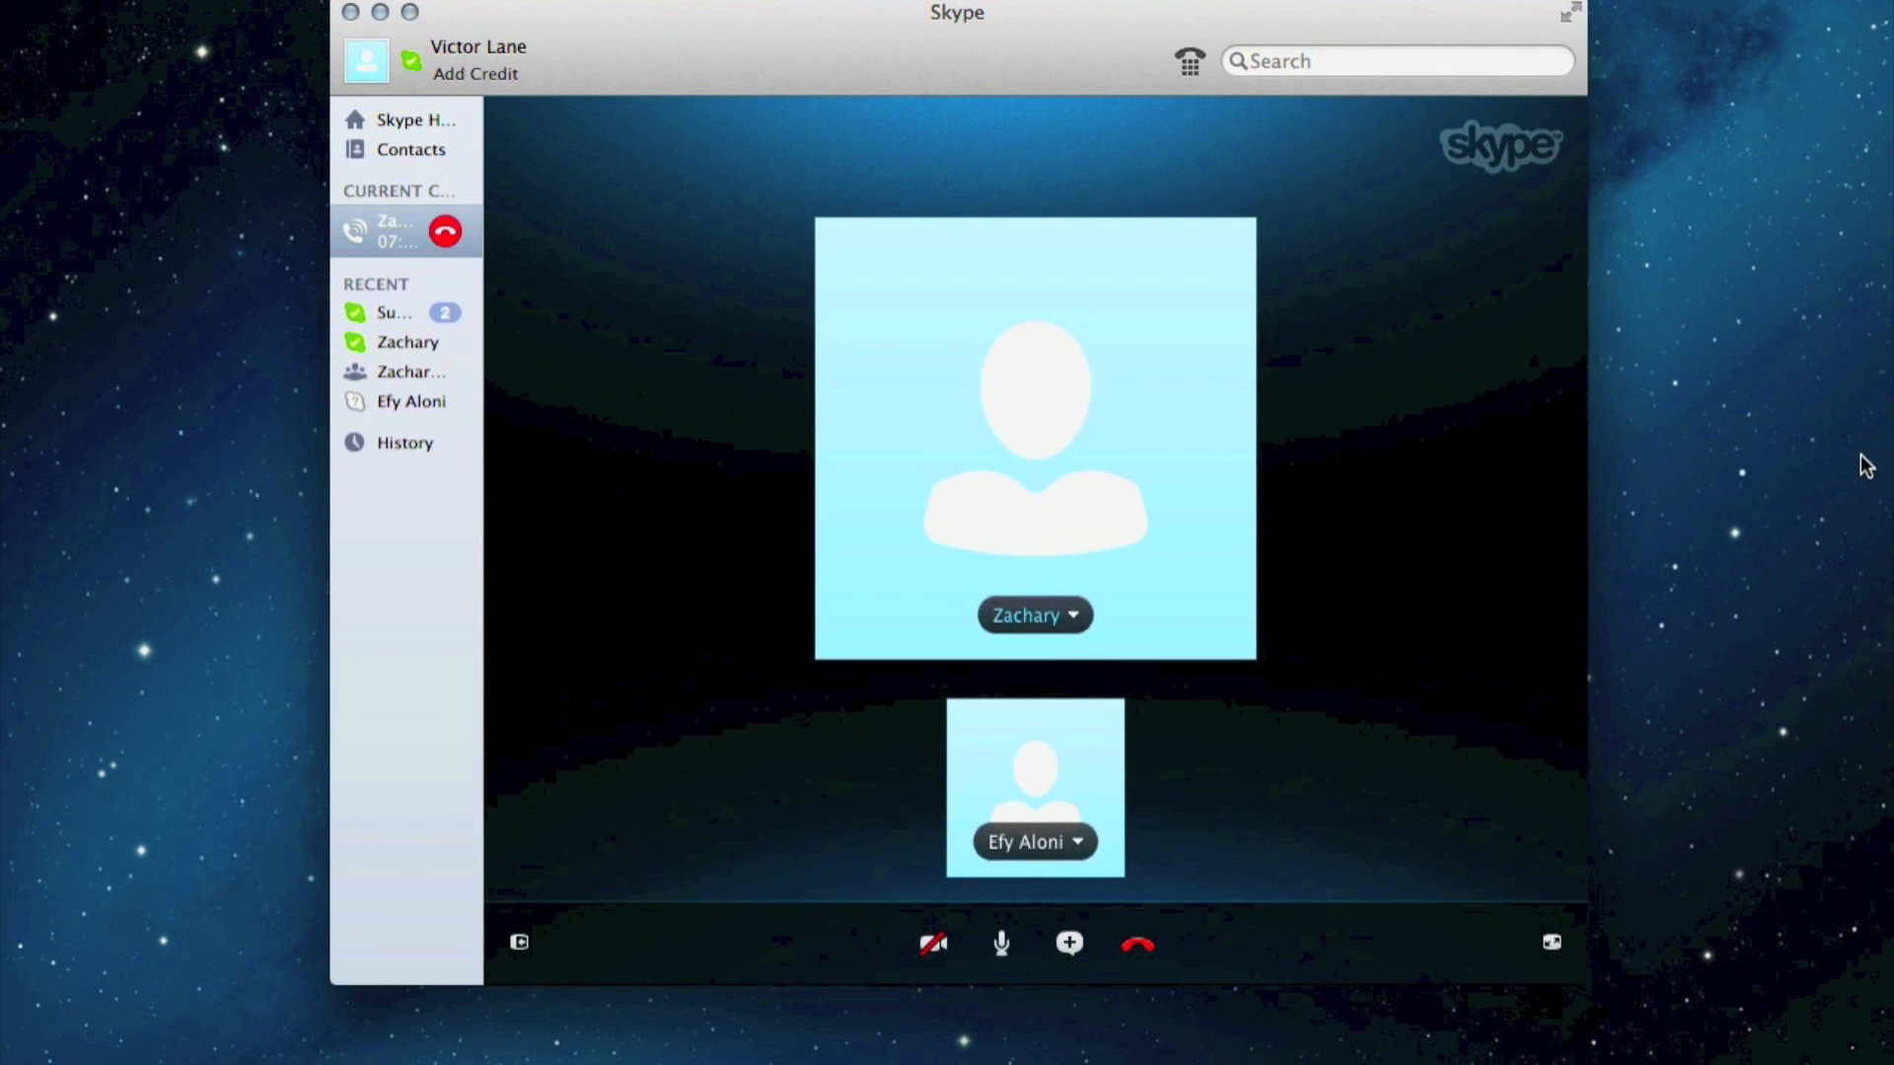